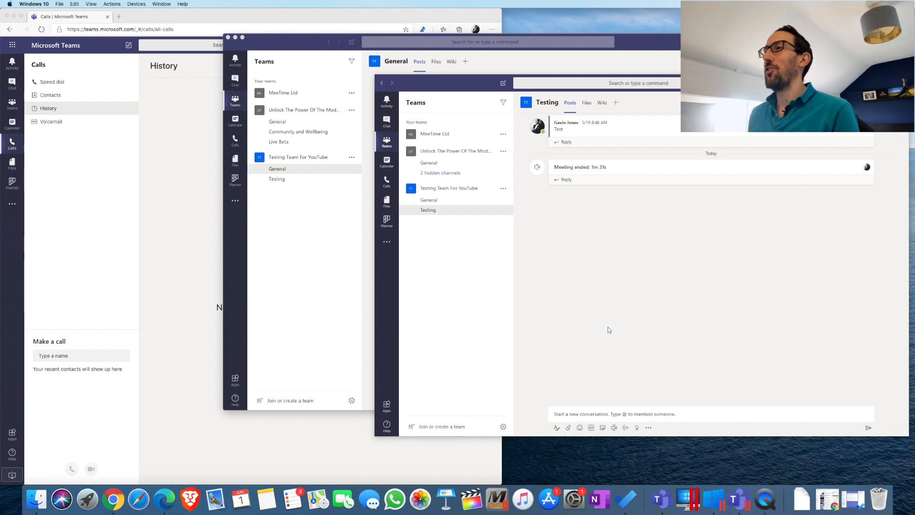
{"action": "mouse_move", "coordinate": [603, 320]}
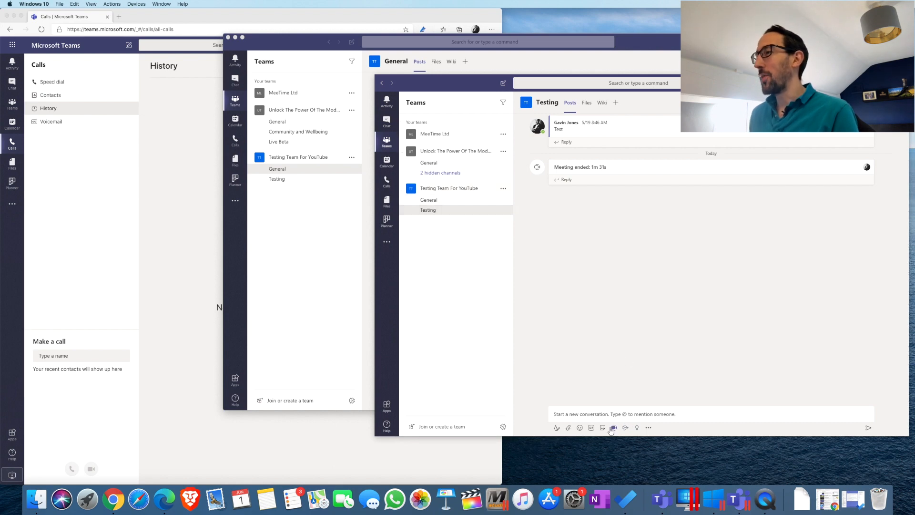
{"action": "mouse_move", "coordinate": [613, 428]}
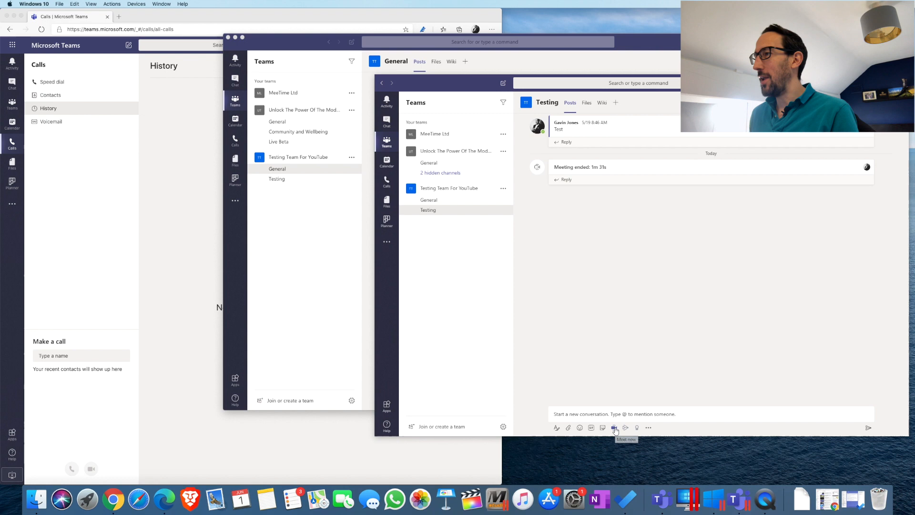
Start a Meet now video meeting from the Testing channel in Teams.
{"action": "left_click", "coordinate": [614, 427]}
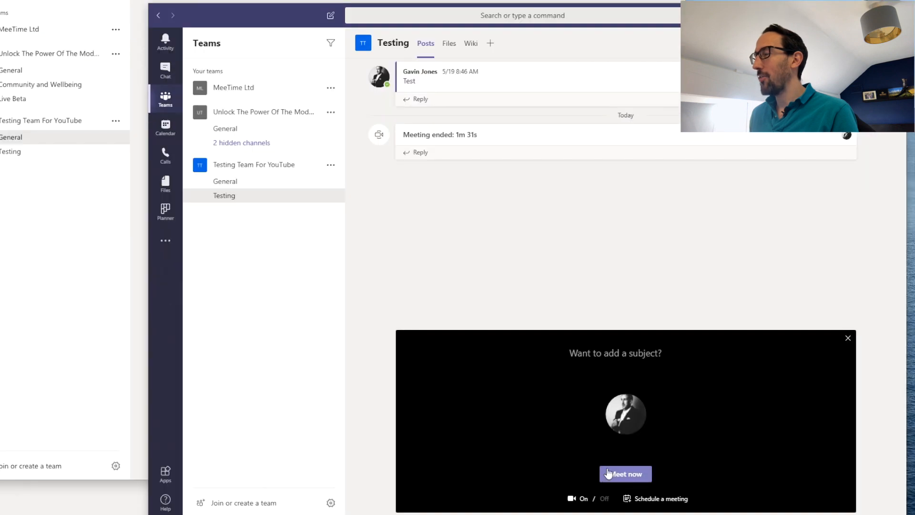
{"action": "left_click", "coordinate": [625, 473]}
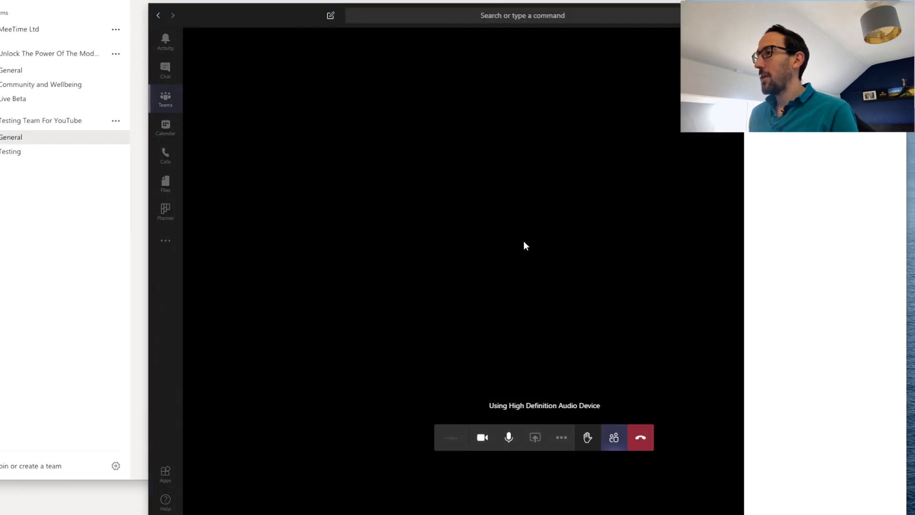
{"action": "left_click", "coordinate": [482, 437]}
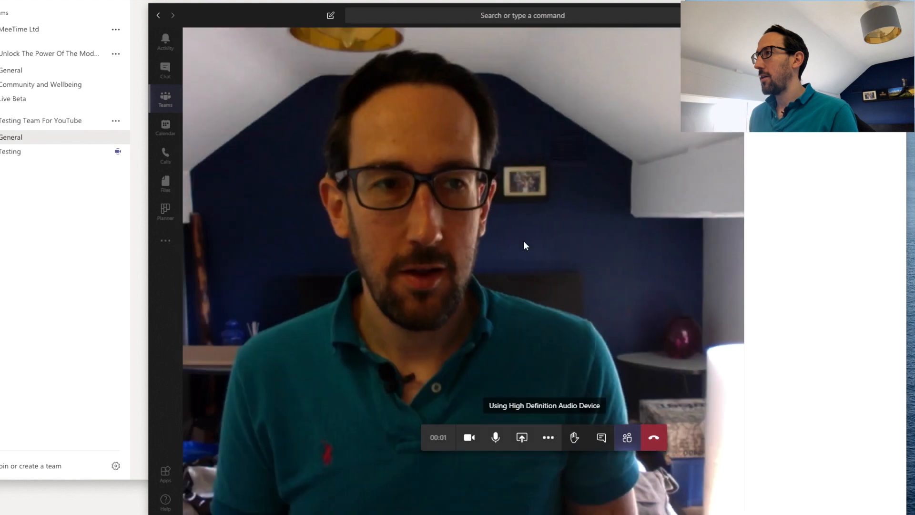
{"action": "mouse_move", "coordinate": [520, 437]}
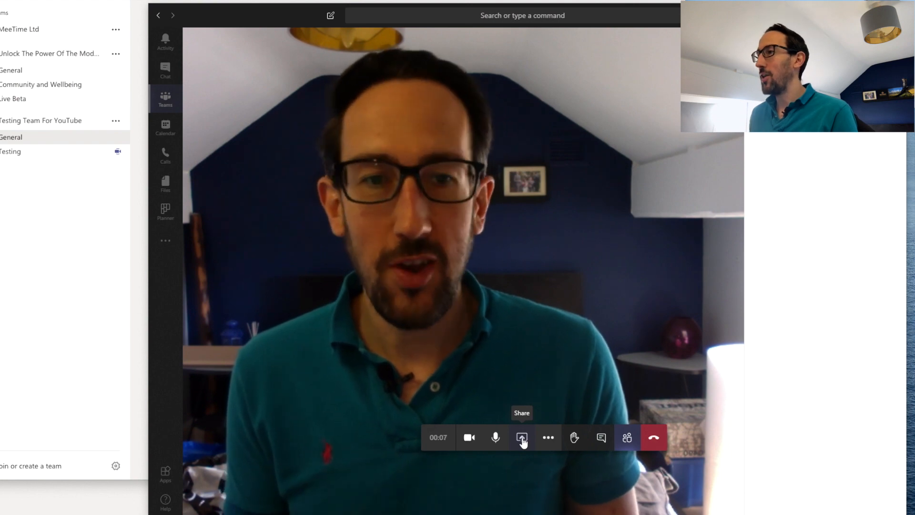
Share the desktop with system audio included, then stop presenting.
{"action": "left_click", "coordinate": [521, 437]}
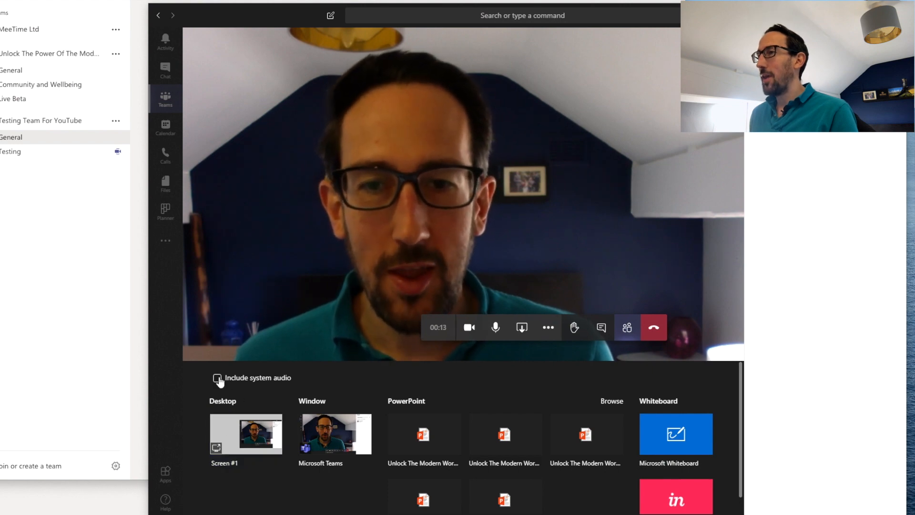
{"action": "left_click", "coordinate": [217, 377]}
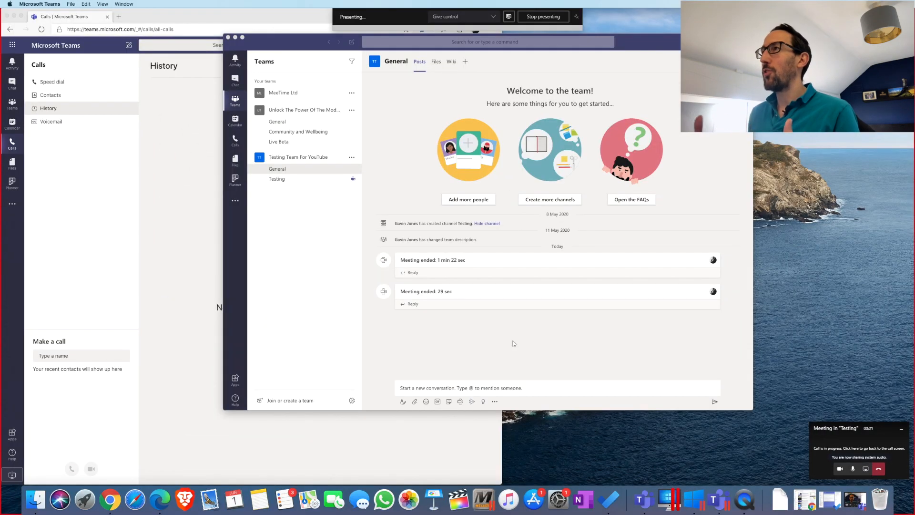
{"action": "left_click", "coordinate": [542, 16]}
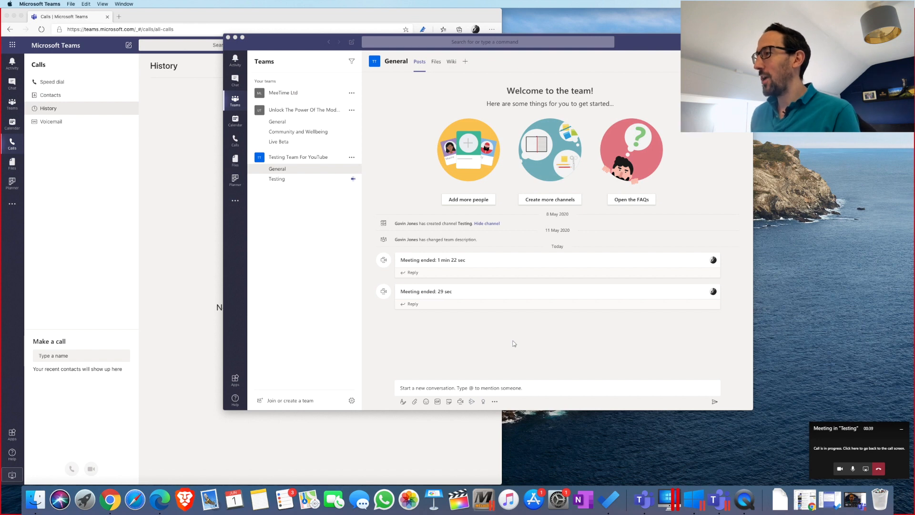
{"action": "mouse_move", "coordinate": [864, 467]}
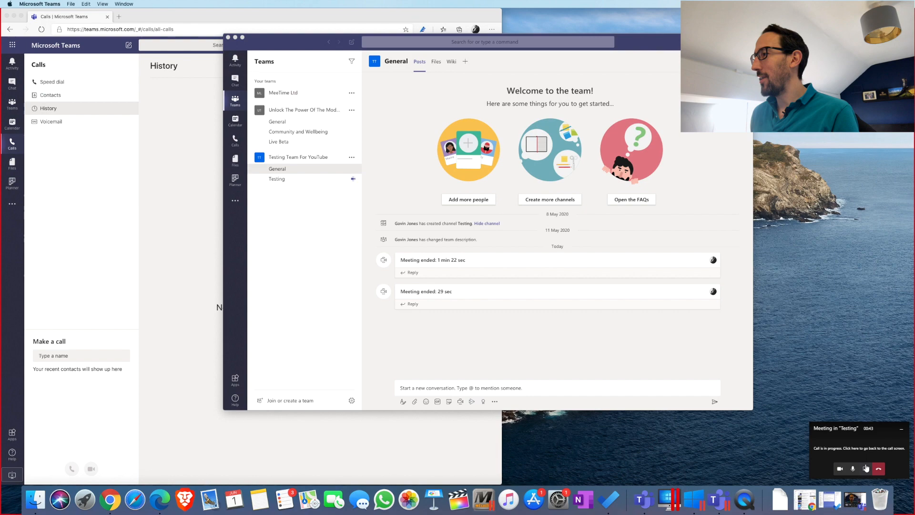
Reopen sharing from the mini call window, toggle system audio, and choose Screen #1.
{"action": "left_click", "coordinate": [858, 448]}
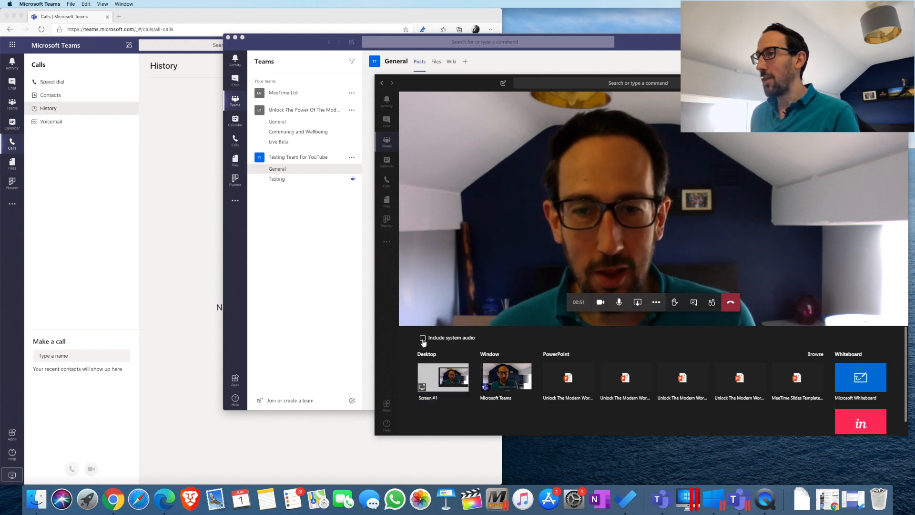
{"action": "left_click", "coordinate": [443, 377]}
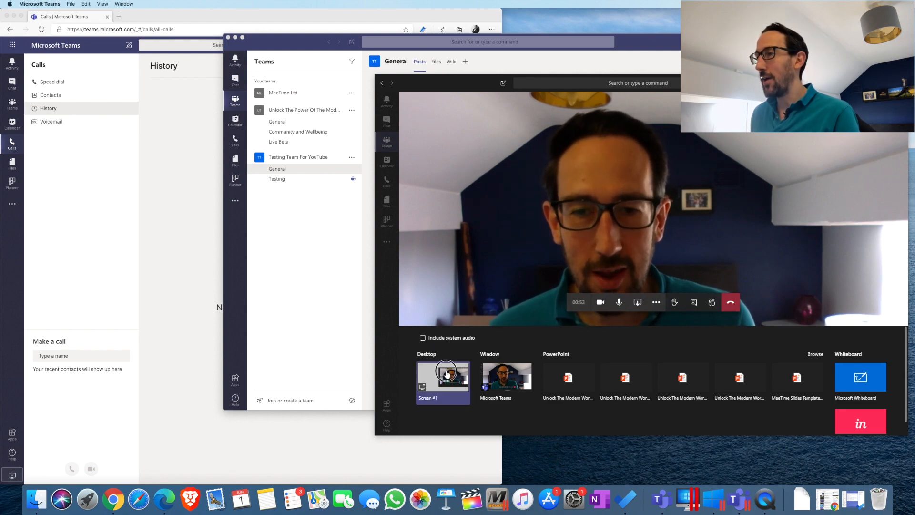
{"action": "left_click", "coordinate": [730, 302]}
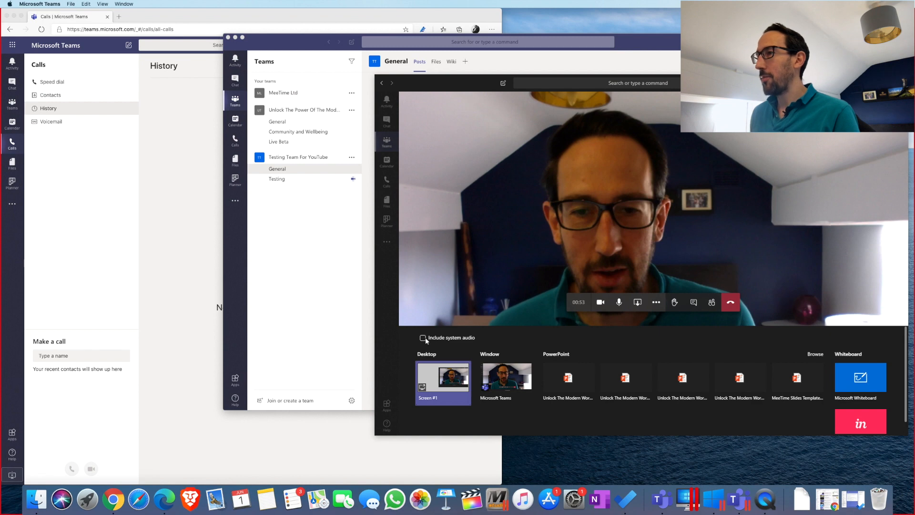
{"action": "mouse_move", "coordinate": [467, 338]}
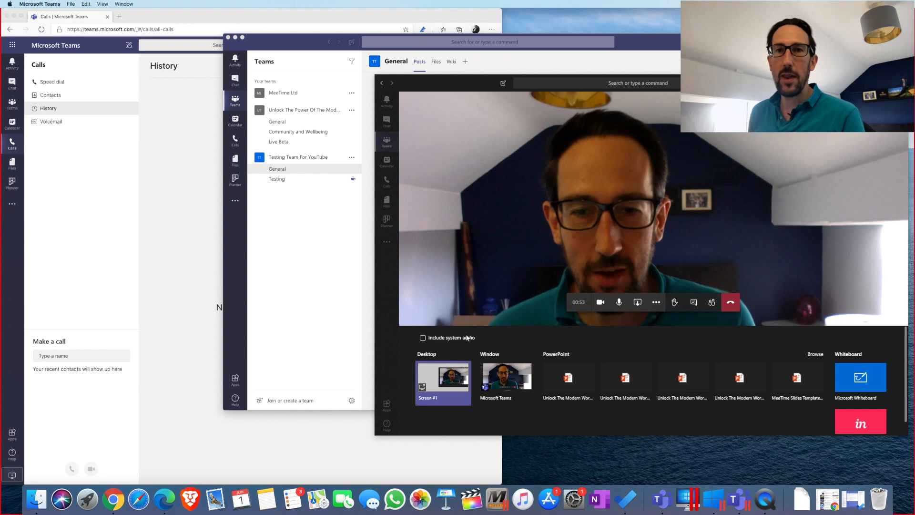
Start a Meet now meeting from General in Testing Team For YouTube.
{"action": "left_click", "coordinate": [731, 302]}
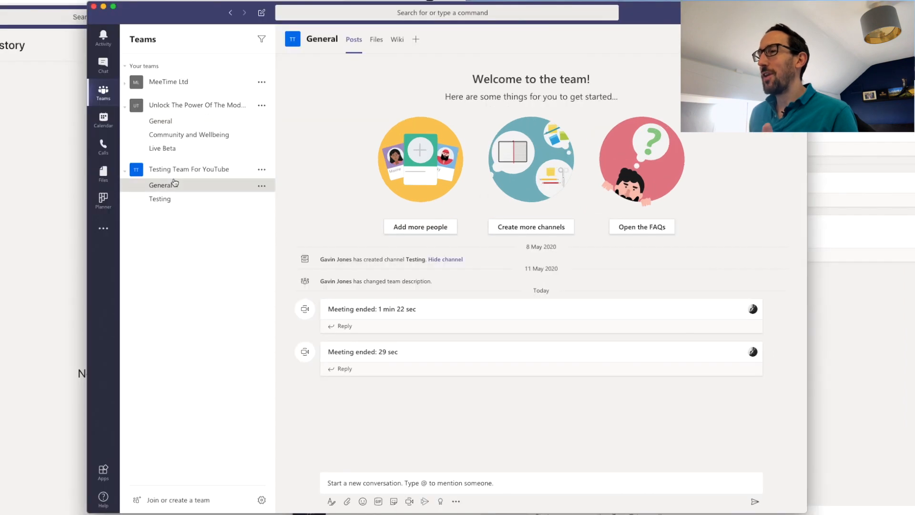
{"action": "left_click", "coordinate": [409, 501]}
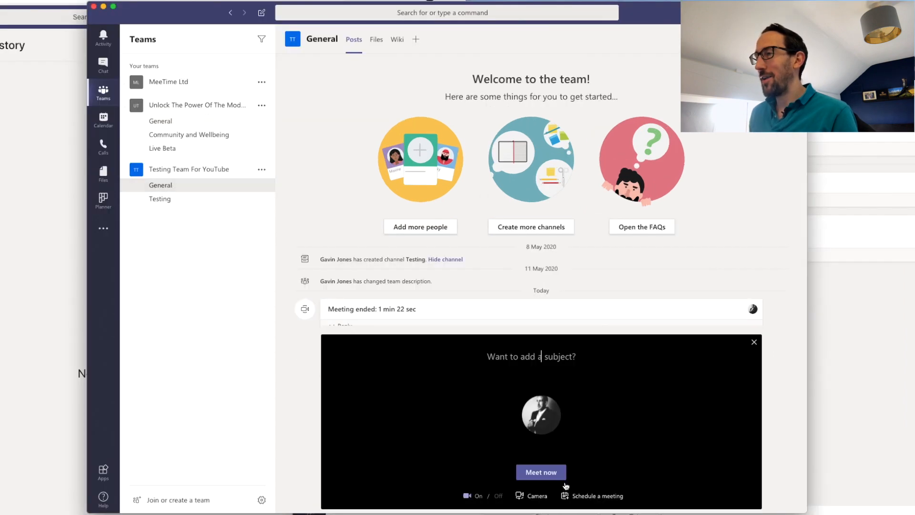
{"action": "left_click", "coordinate": [540, 472]}
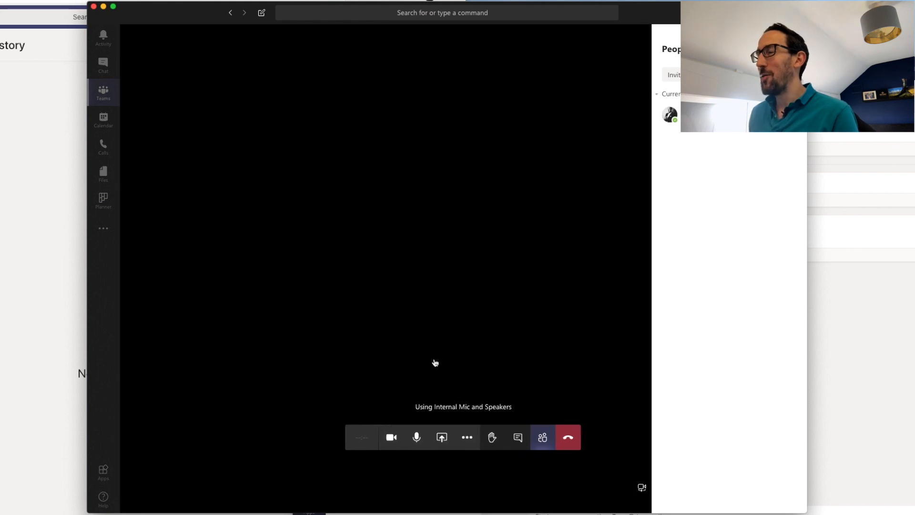
{"action": "left_click", "coordinate": [442, 438]}
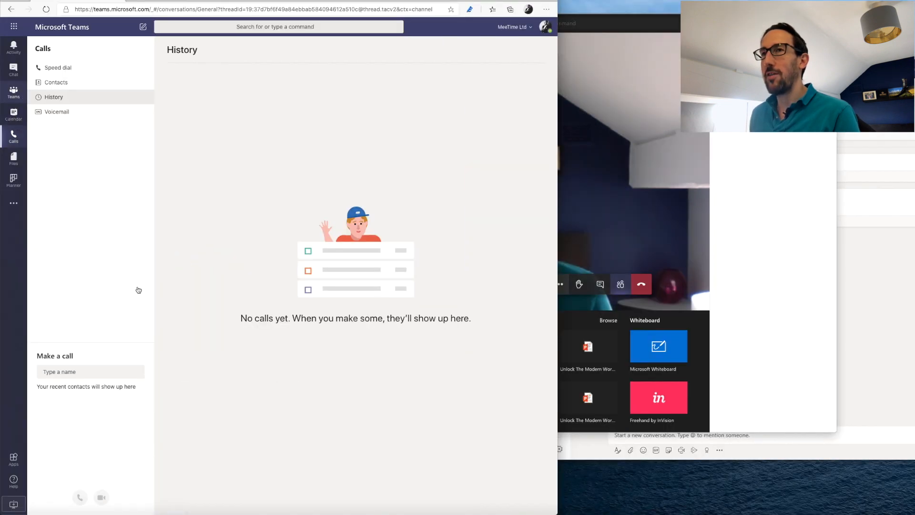
Start a Meet now meeting from General on Teams web and bring up sharing options.
{"action": "left_click", "coordinate": [13, 92]}
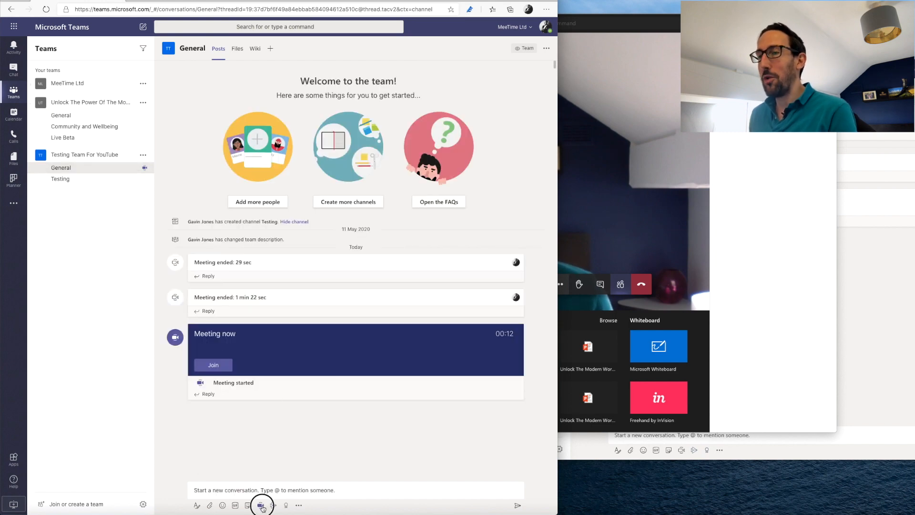
{"action": "left_click", "coordinate": [262, 505]}
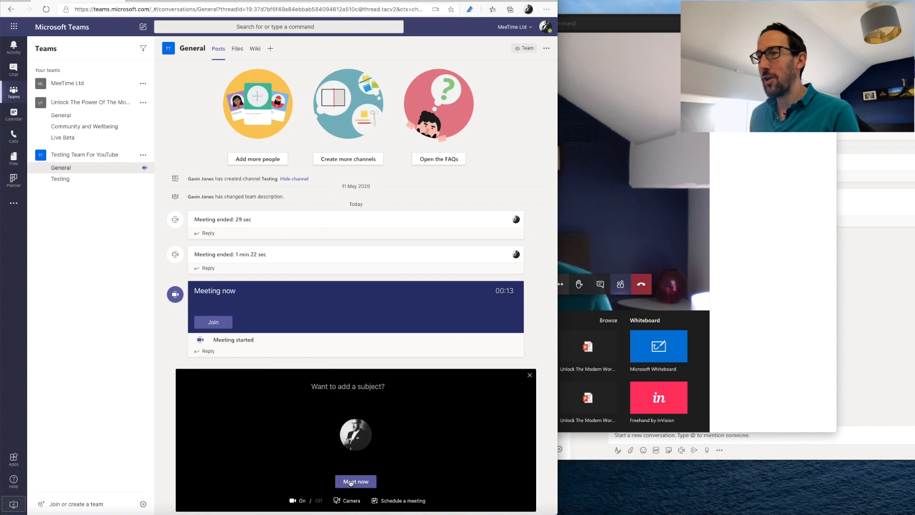
{"action": "left_click", "coordinate": [354, 481]}
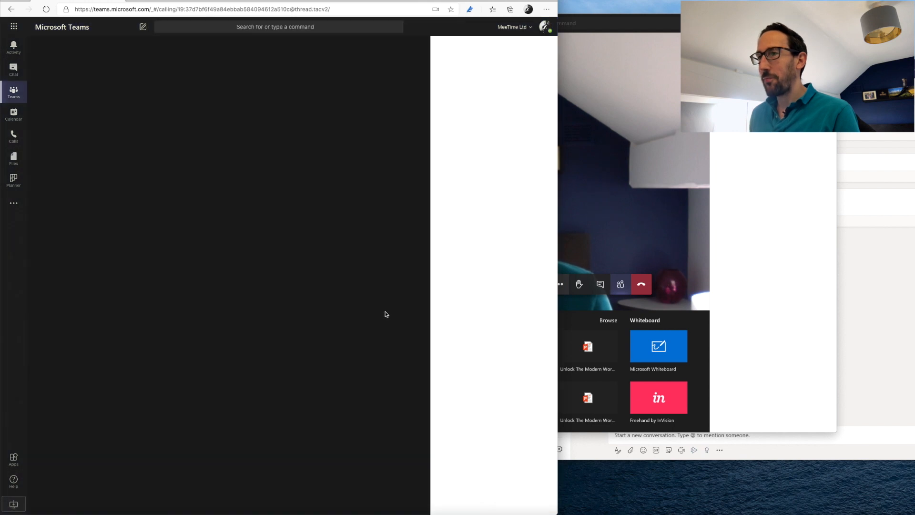
{"action": "left_click", "coordinate": [619, 284]}
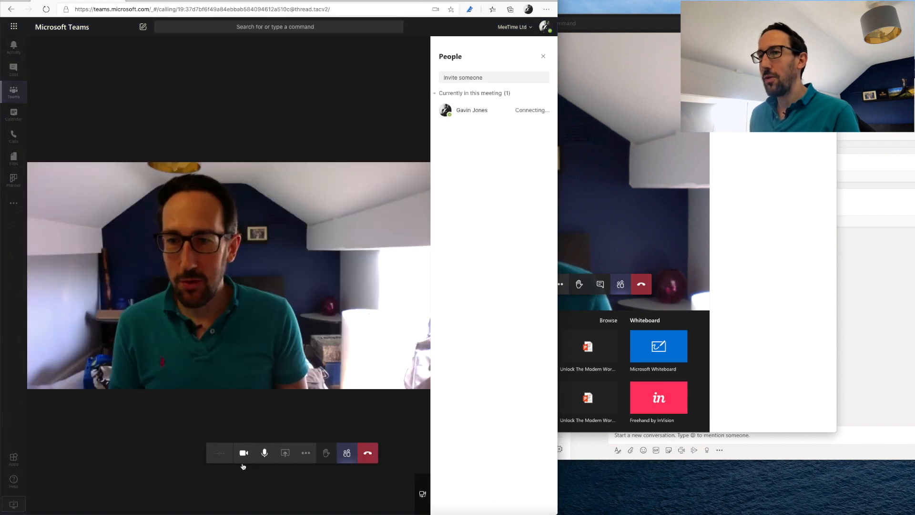
{"action": "mouse_move", "coordinate": [285, 453]}
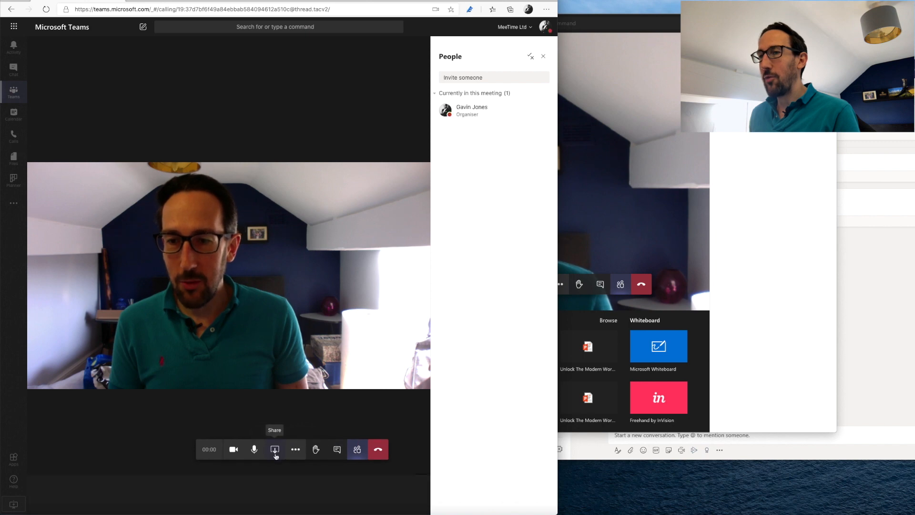
{"action": "left_click", "coordinate": [275, 449]}
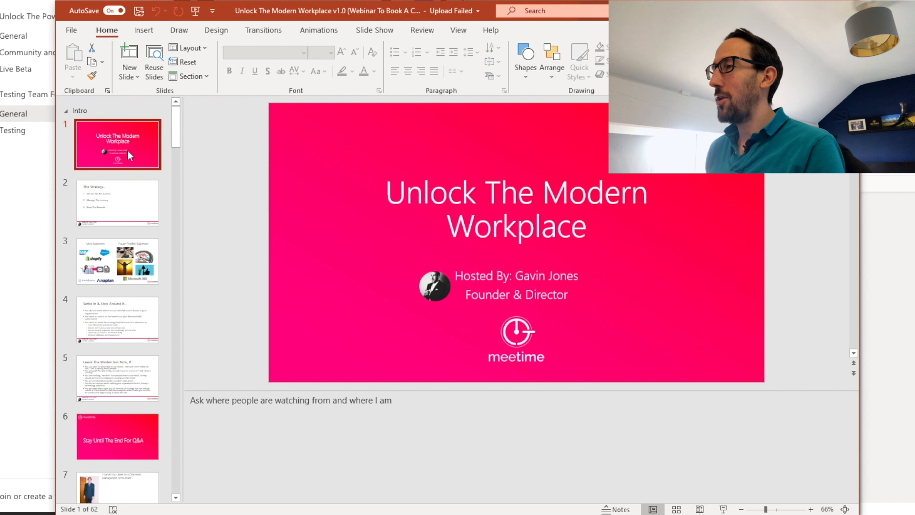
{"action": "mouse_move", "coordinate": [119, 201]}
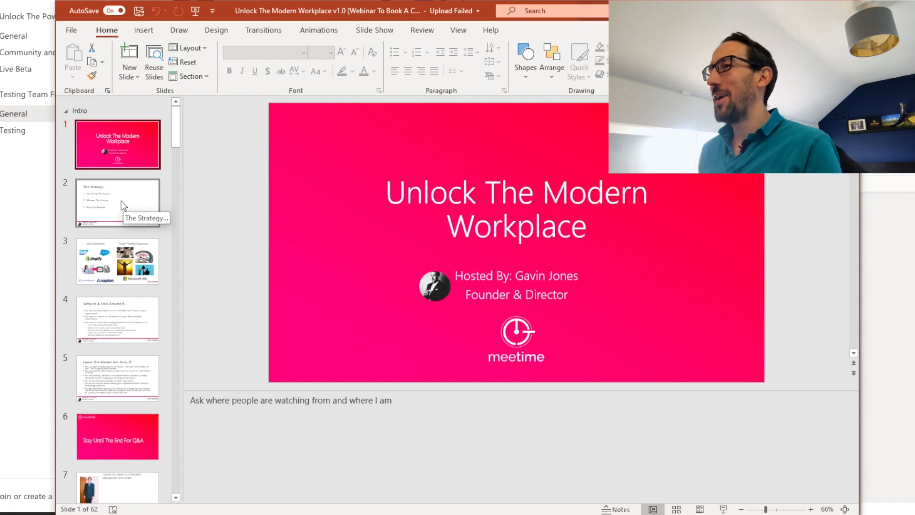
{"action": "mouse_move", "coordinate": [134, 206]}
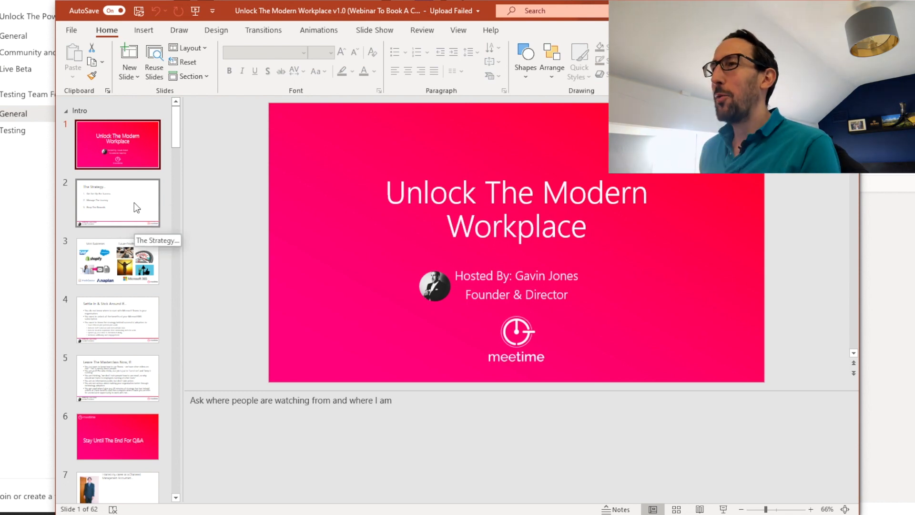
{"action": "mouse_move", "coordinate": [119, 199]}
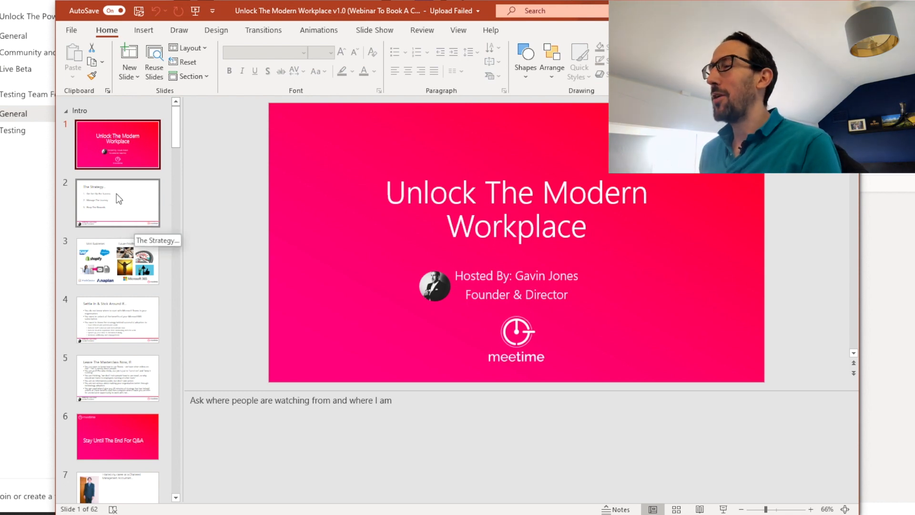
{"action": "mouse_move", "coordinate": [107, 268]}
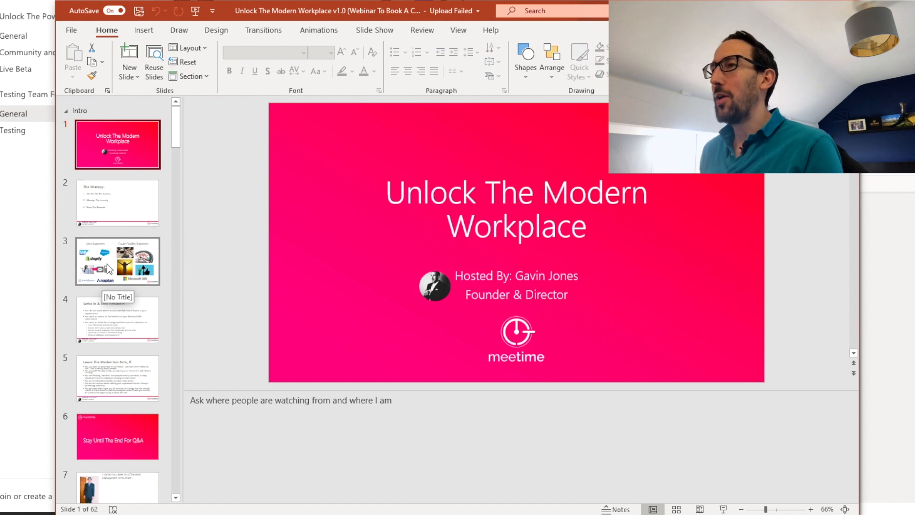
Browse the deck's slides and select slide 10, Ready To Do The Same?
{"action": "left_click", "coordinate": [117, 319]}
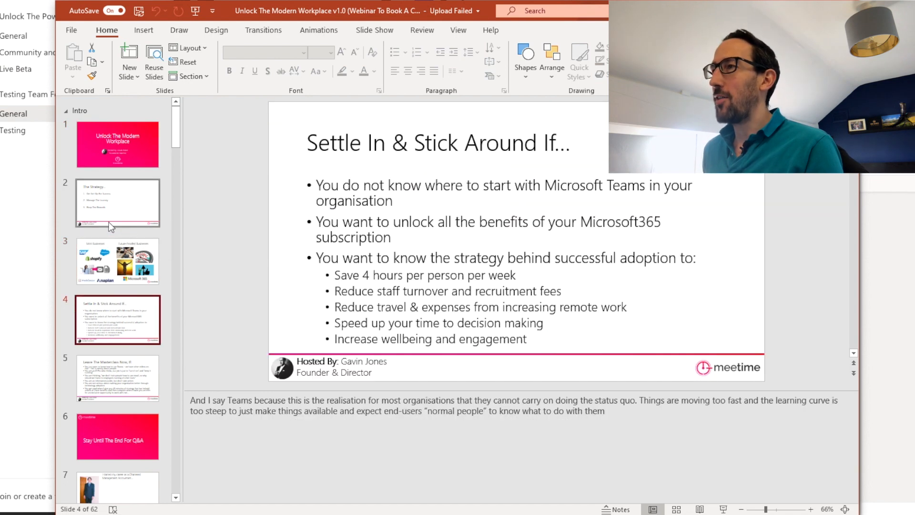
{"action": "left_click", "coordinate": [117, 434]}
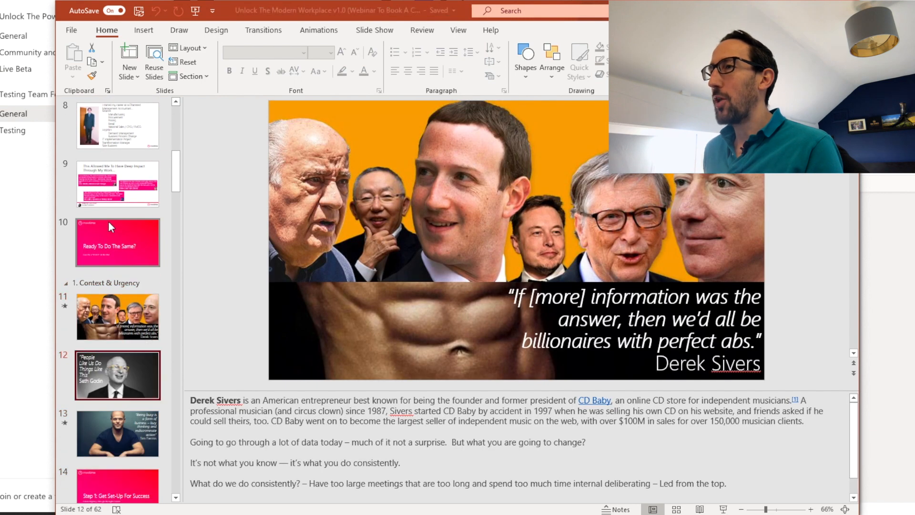
{"action": "left_click", "coordinate": [117, 375]}
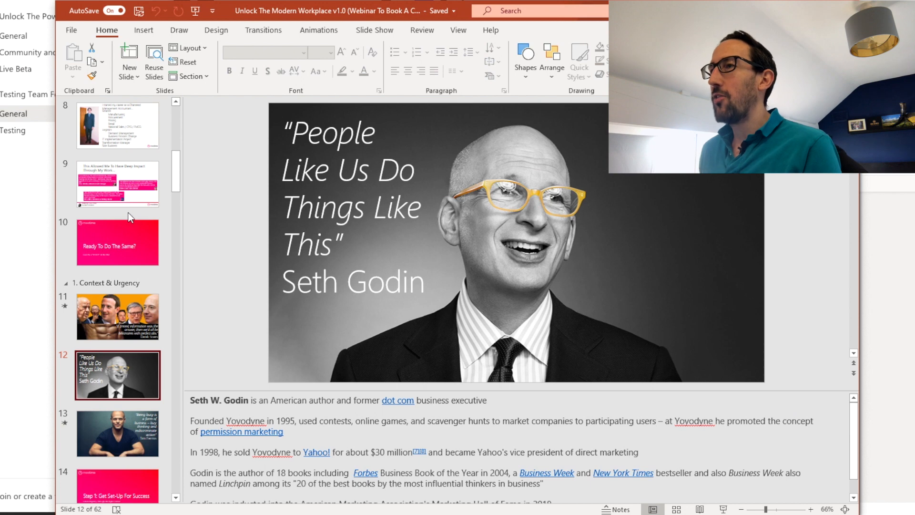
{"action": "mouse_move", "coordinate": [120, 255]}
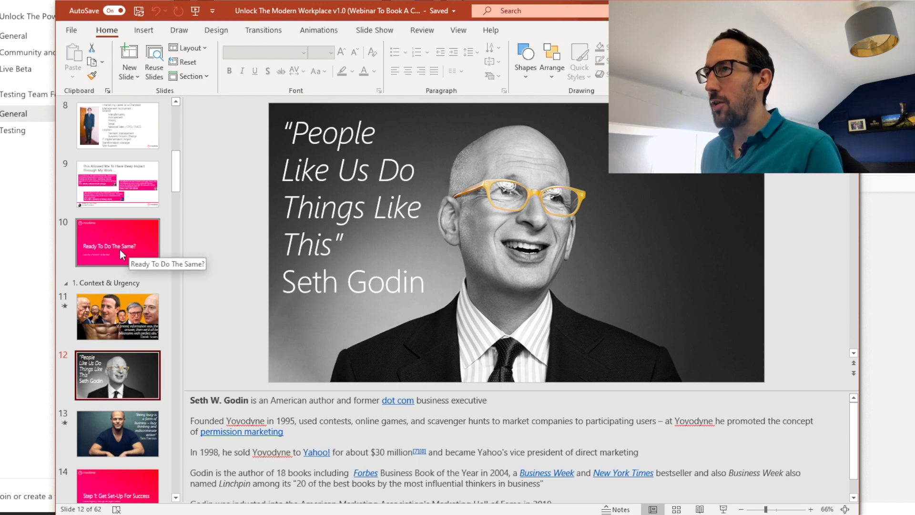
{"action": "left_click", "coordinate": [117, 242]}
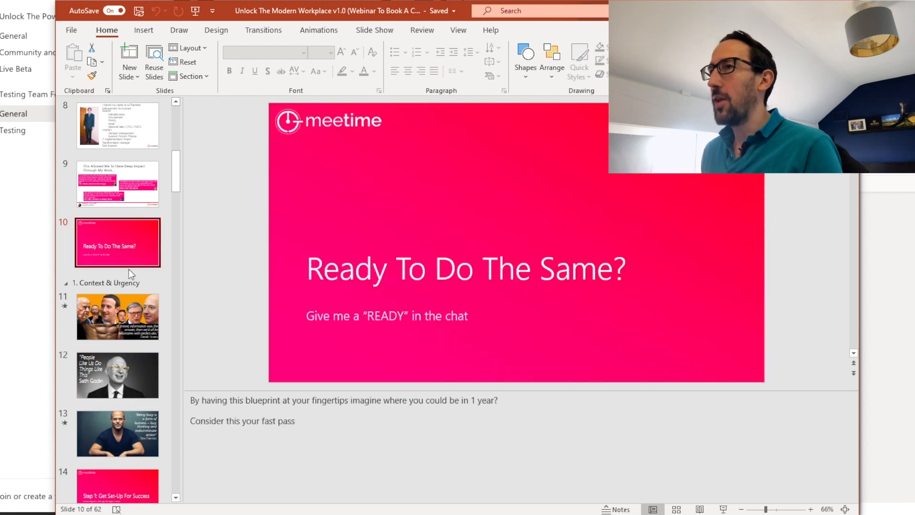
{"action": "scroll", "scroll_direction": "up", "scroll_amount": 3}
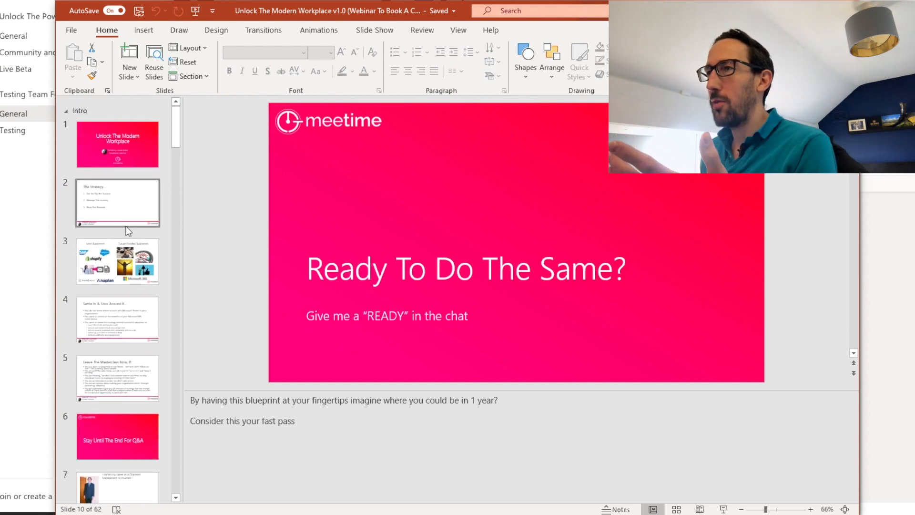
{"action": "scroll", "scroll_direction": "down", "scroll_amount": 3}
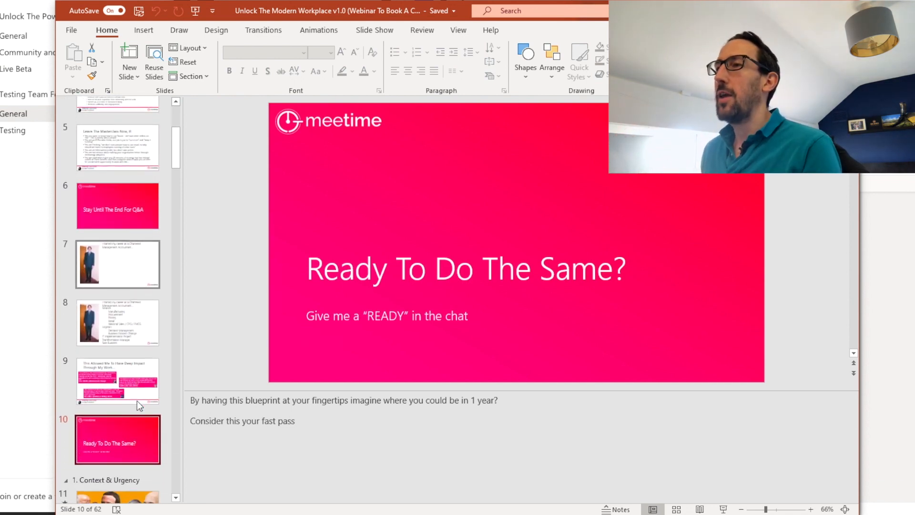
{"action": "scroll", "scroll_direction": "down", "scroll_amount": 3}
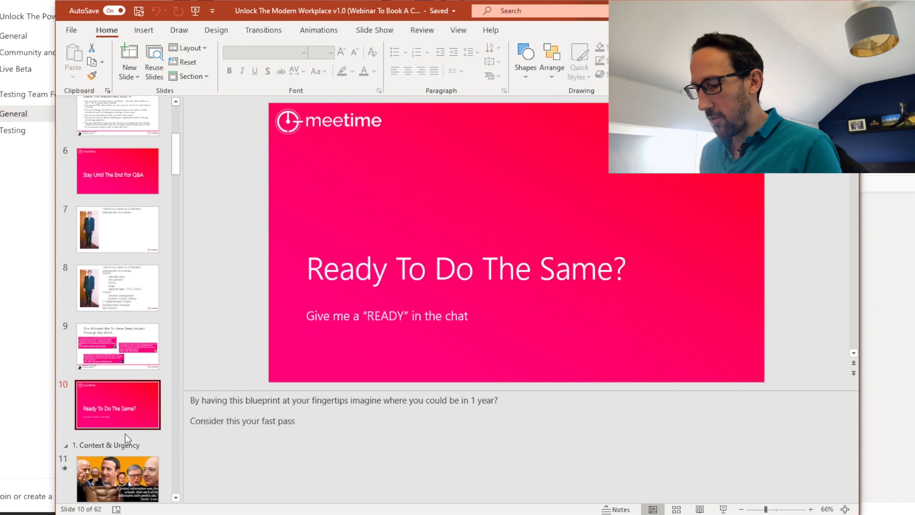
Add a new slide 11 after slide 10 with a Blank layout.
{"action": "left_click", "coordinate": [118, 463]}
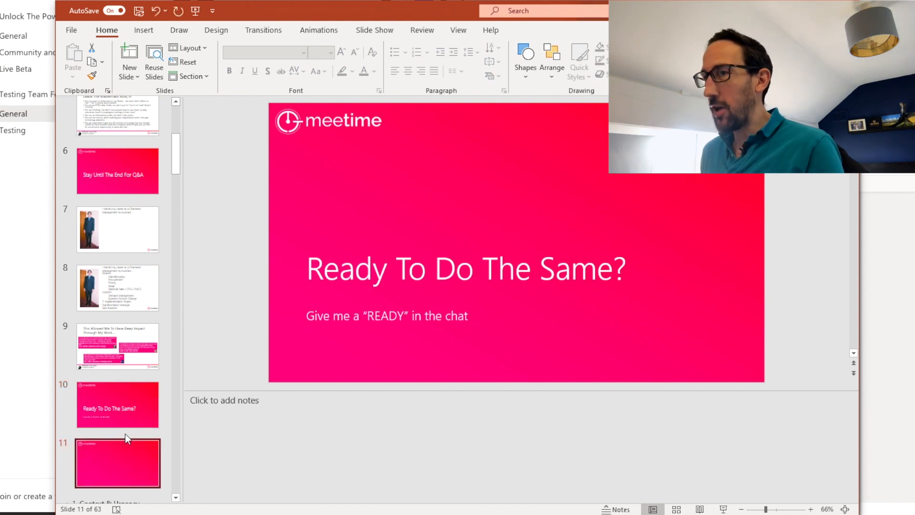
{"action": "left_click", "coordinate": [117, 461]}
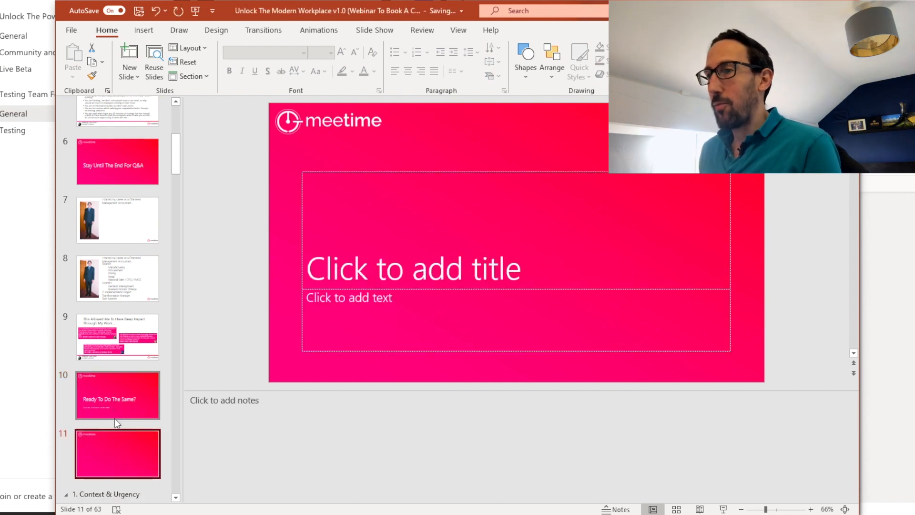
{"action": "scroll", "scroll_direction": "down", "scroll_amount": 3}
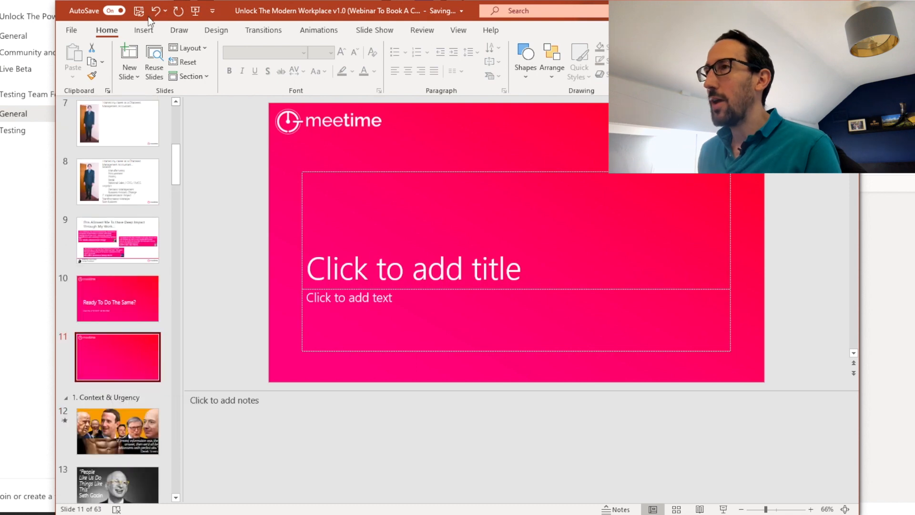
{"action": "left_click", "coordinate": [187, 47]}
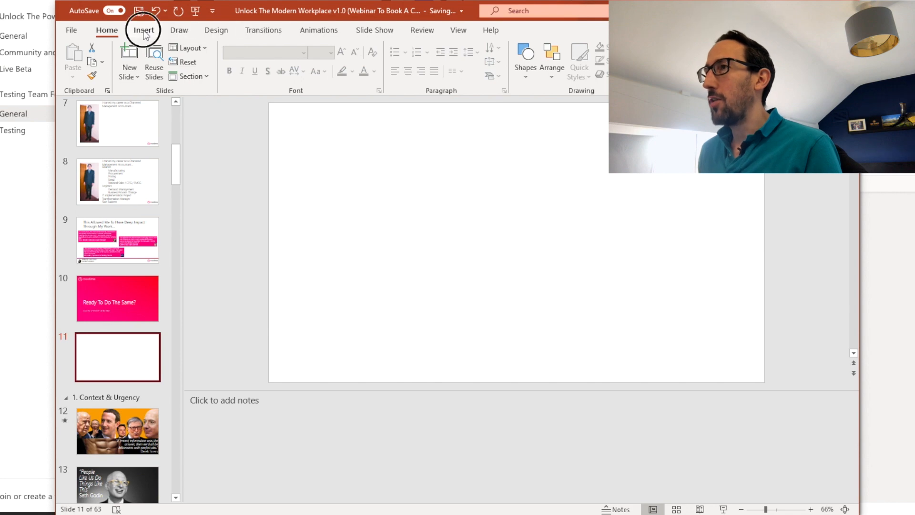
Insert a video from the PC onto slide 11 via Insert > Video.
{"action": "left_click", "coordinate": [143, 30]}
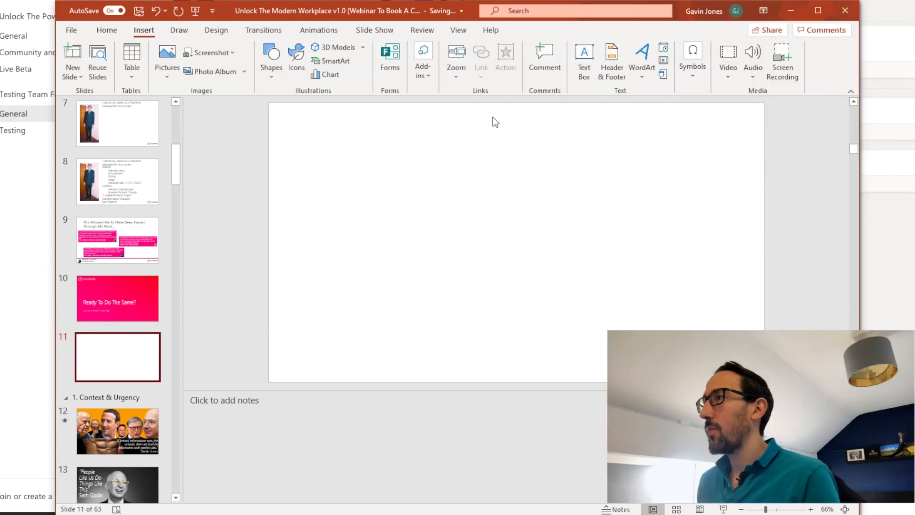
{"action": "left_click", "coordinate": [727, 60]}
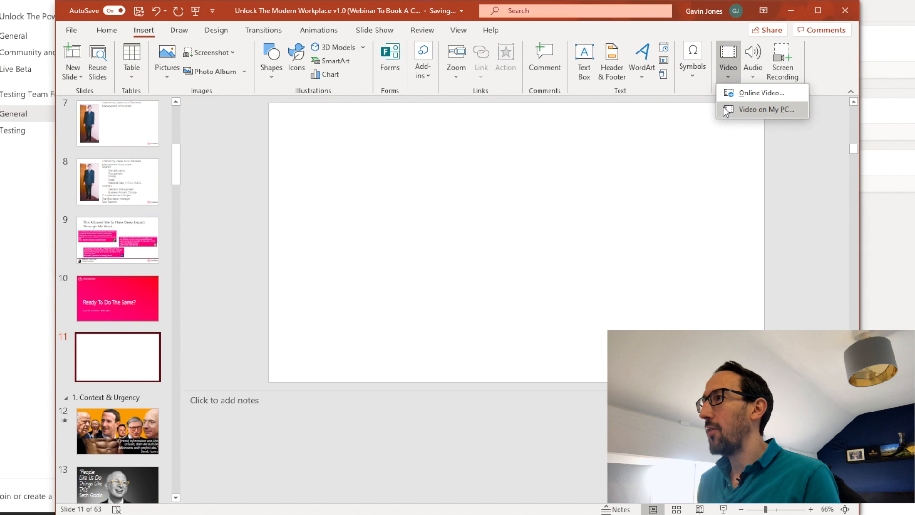
{"action": "left_click", "coordinate": [759, 109]}
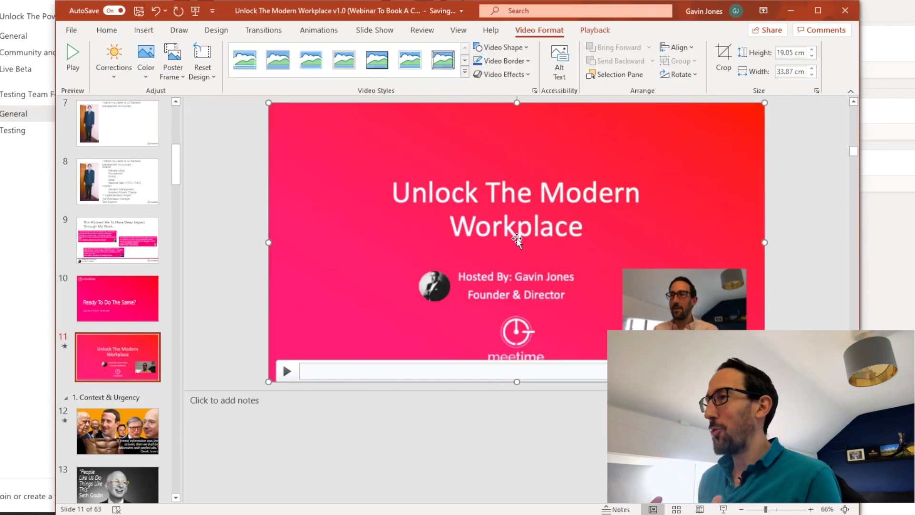
{"action": "mouse_move", "coordinate": [431, 176]}
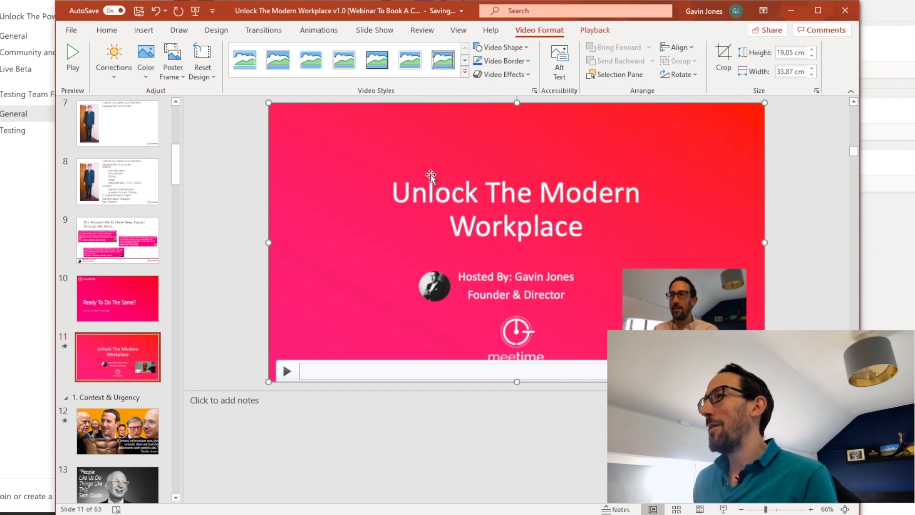
{"action": "mouse_move", "coordinate": [324, 181]}
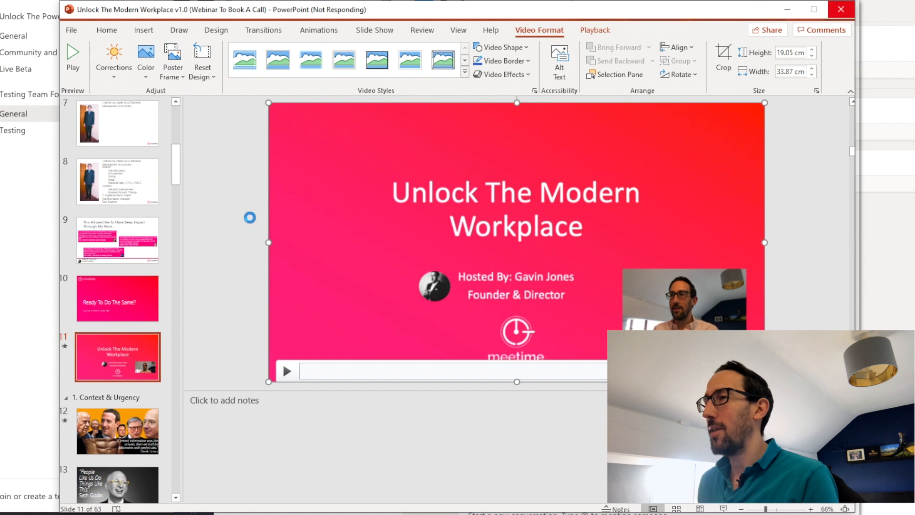
{"action": "left_click", "coordinate": [117, 298]}
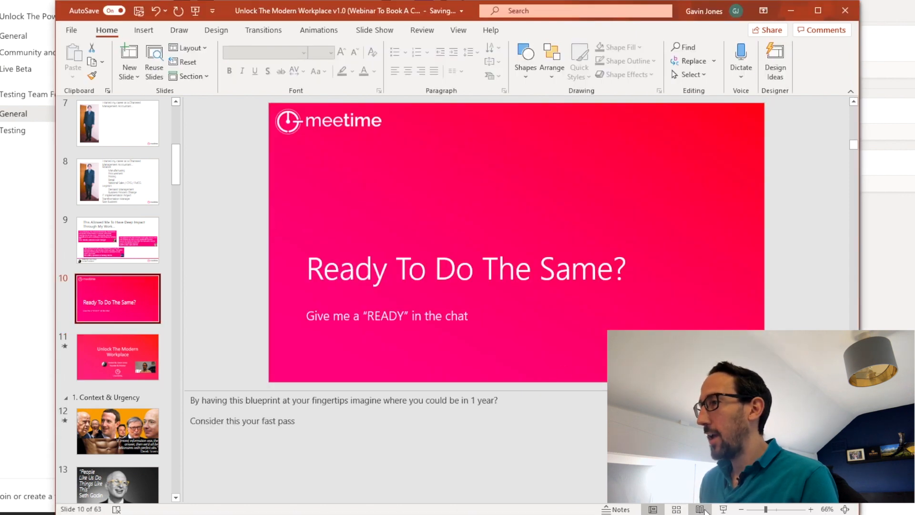
Run the slide show to slide 11 and pause its video playback.
{"action": "left_click", "coordinate": [701, 509]}
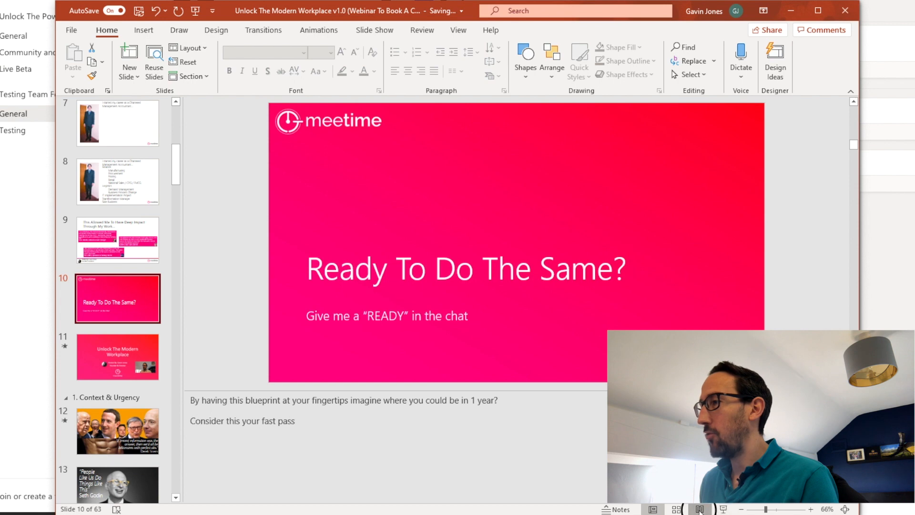
{"action": "left_click", "coordinate": [702, 509]}
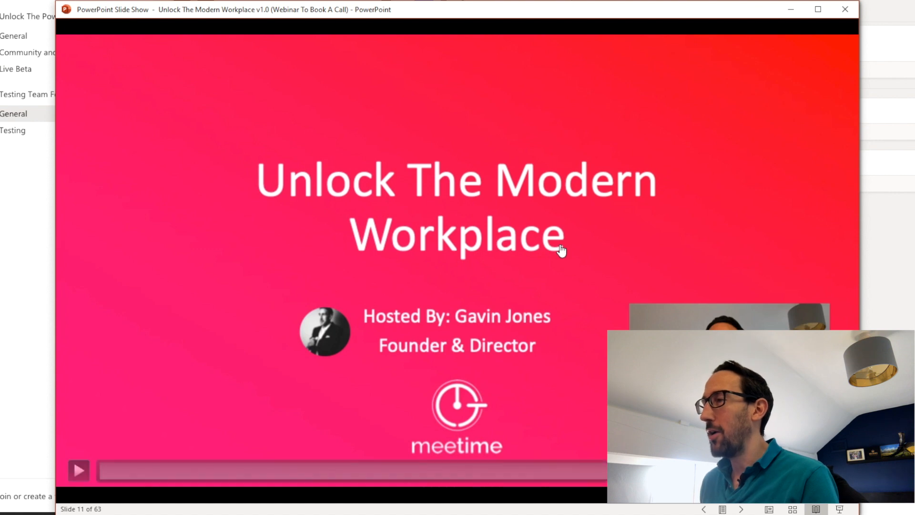
{"action": "mouse_move", "coordinate": [320, 254]}
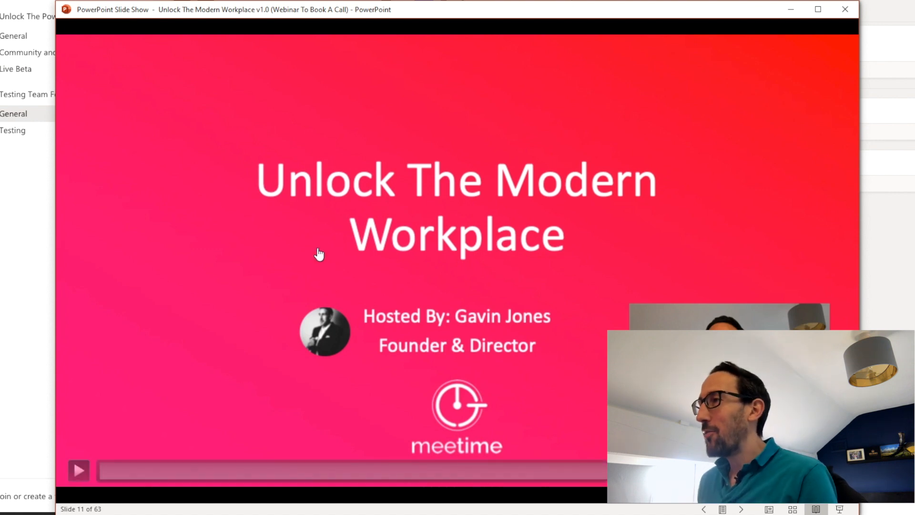
{"action": "mouse_move", "coordinate": [203, 284]}
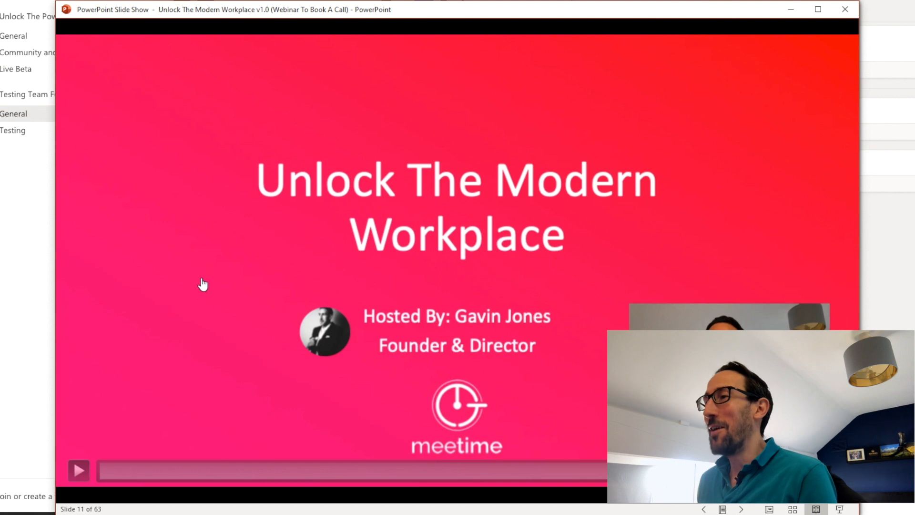
{"action": "mouse_move", "coordinate": [160, 378]}
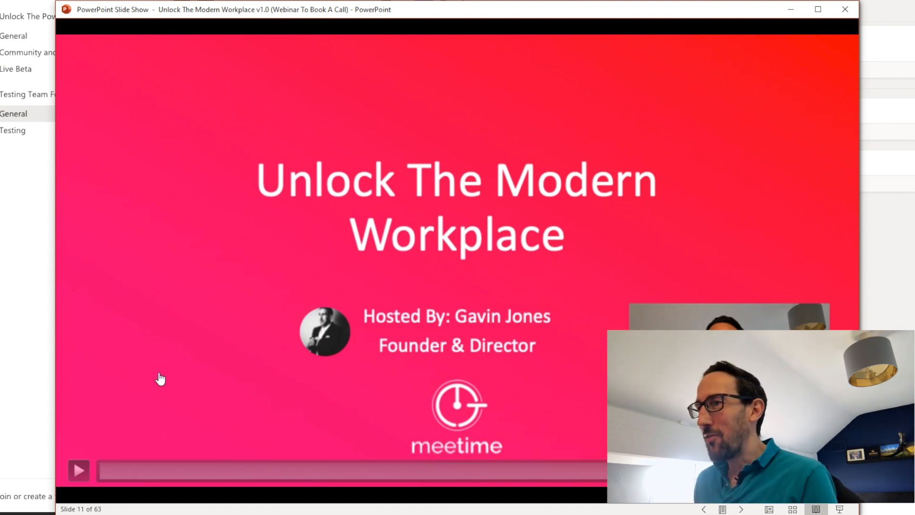
{"action": "mouse_move", "coordinate": [65, 481]}
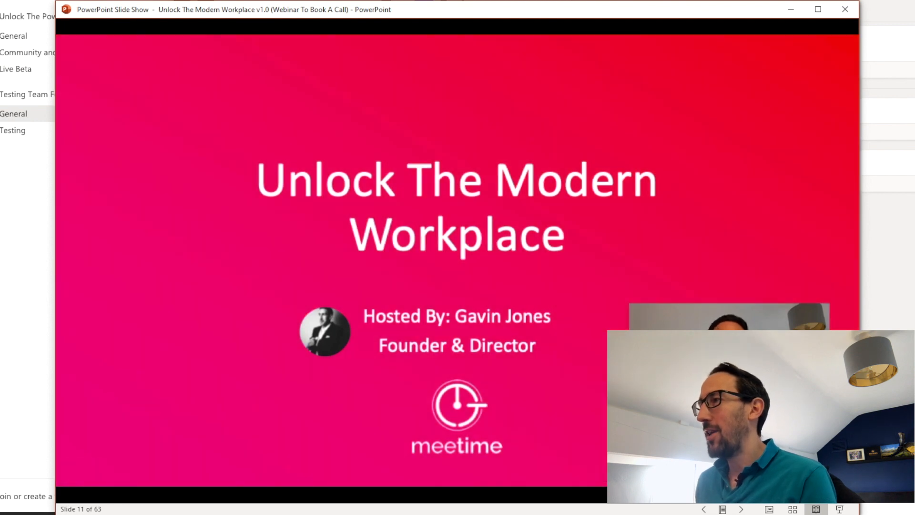
{"action": "mouse_move", "coordinate": [78, 470]}
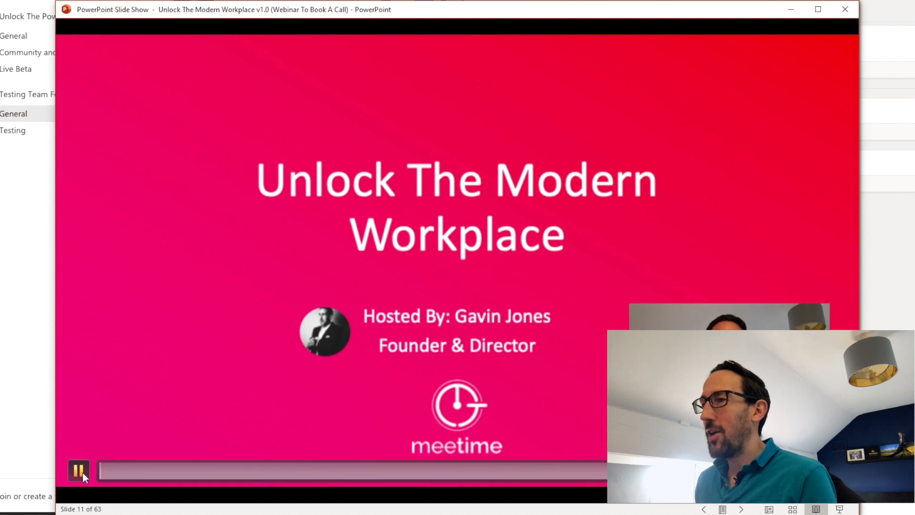
{"action": "left_click", "coordinate": [79, 471]}
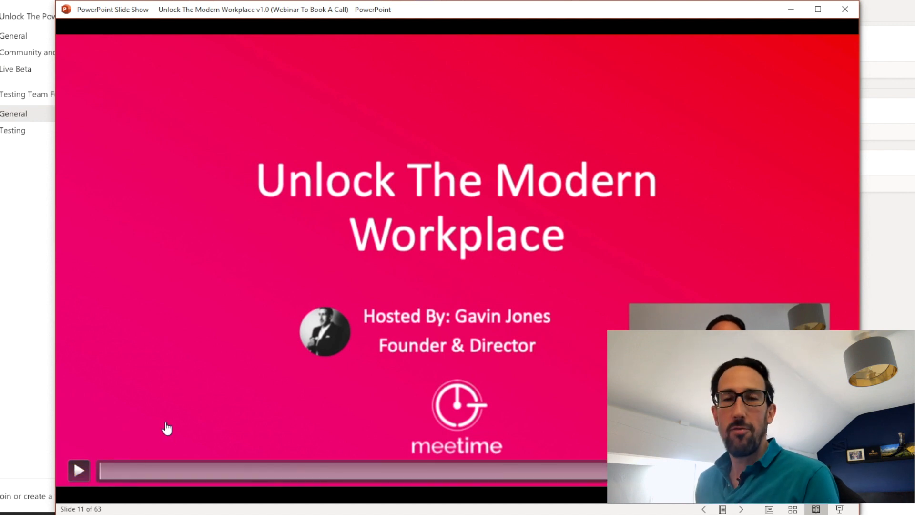
{"action": "mouse_move", "coordinate": [213, 222]}
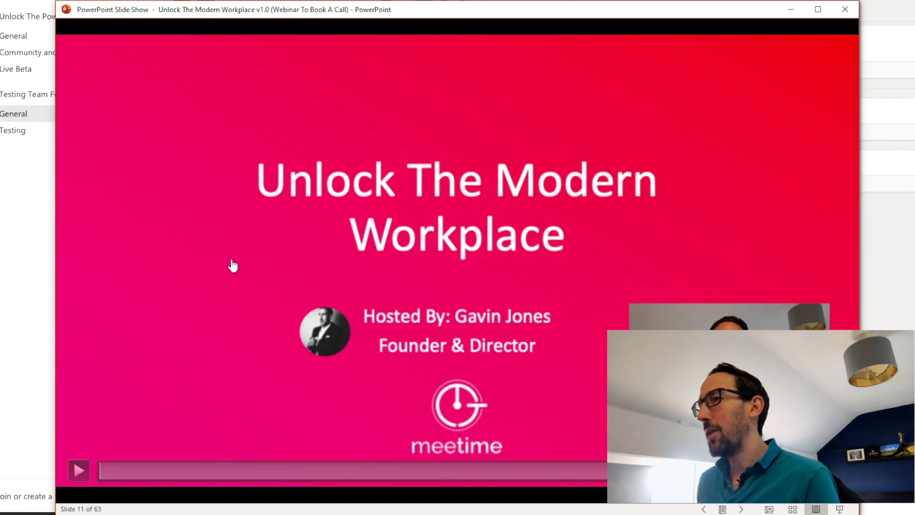
{"action": "left_click", "coordinate": [78, 470]}
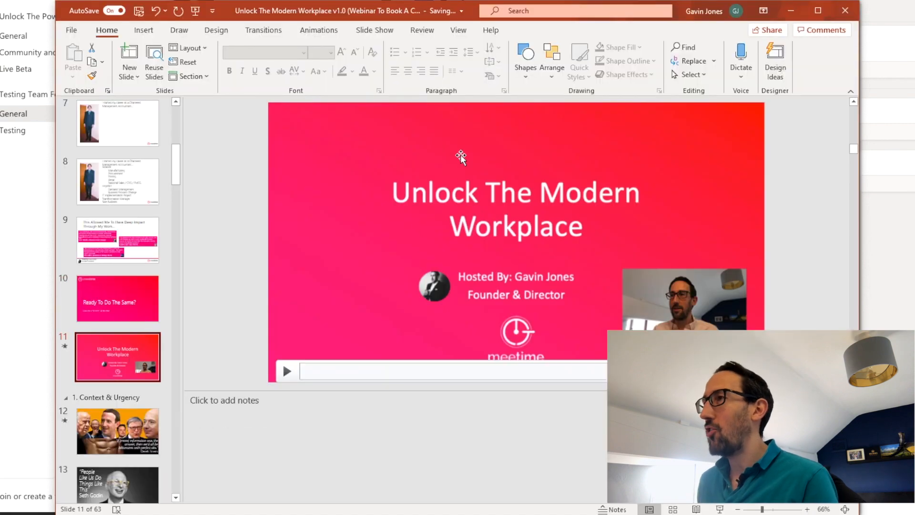
{"action": "mouse_move", "coordinate": [472, 161]}
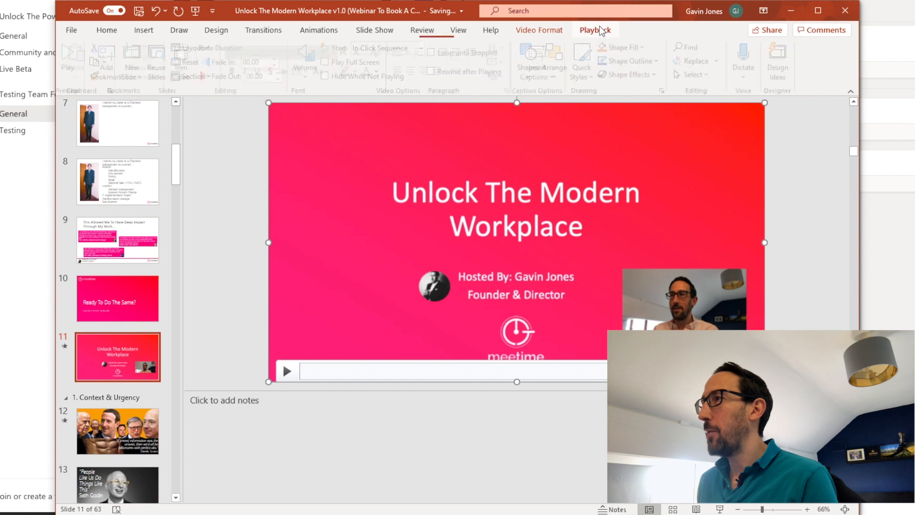
On Playback, tick Play Full Screen and set Start to Automatically.
{"action": "left_click", "coordinate": [595, 29]}
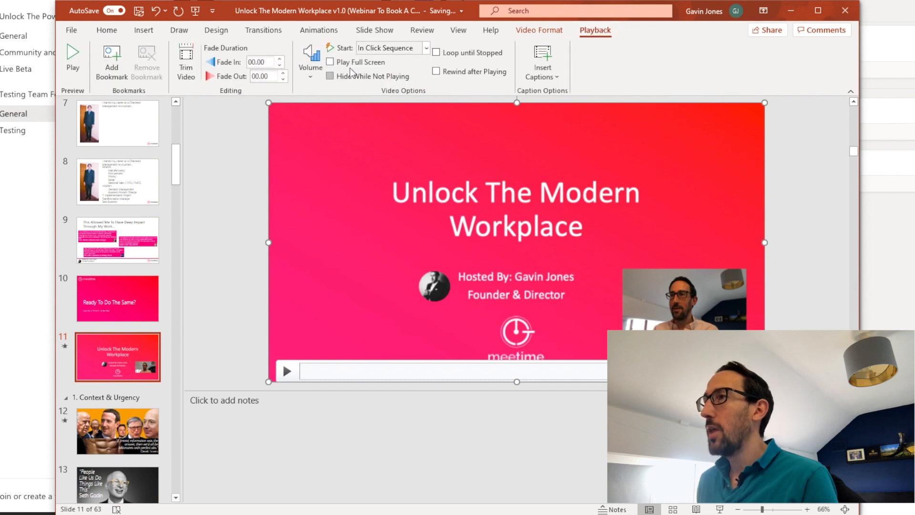
{"action": "left_click", "coordinate": [330, 62]}
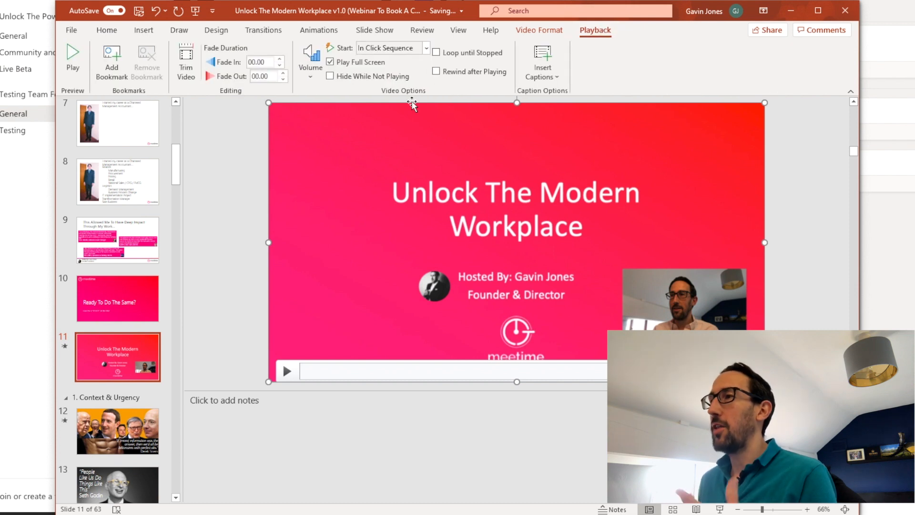
{"action": "mouse_move", "coordinate": [260, 114]}
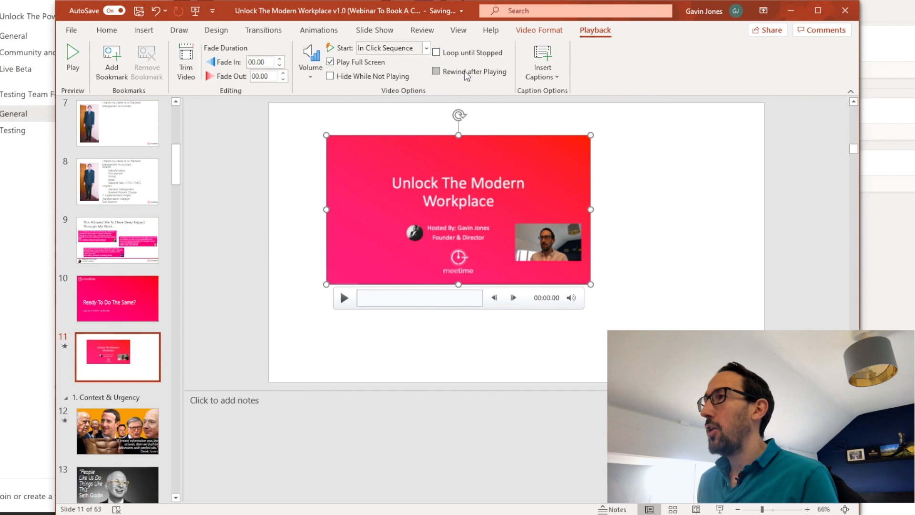
{"action": "left_click", "coordinate": [426, 47]}
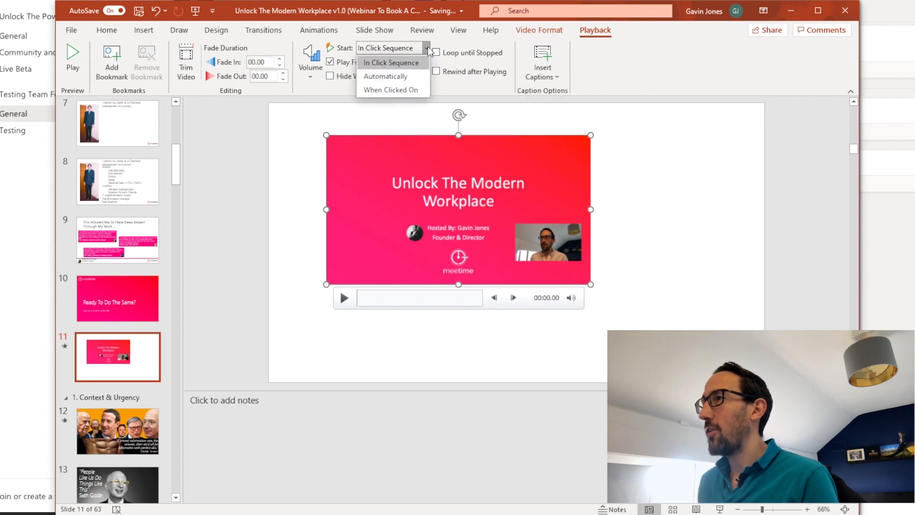
{"action": "left_click", "coordinate": [385, 76]}
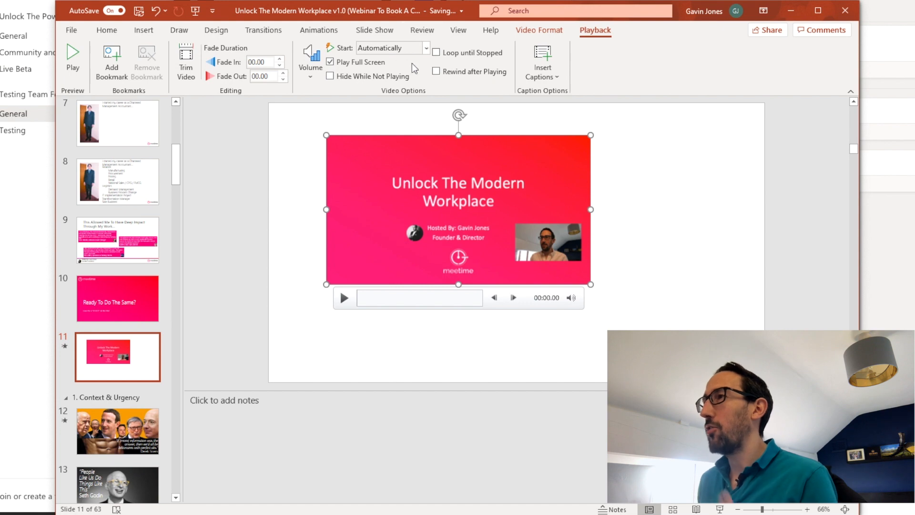
{"action": "mouse_move", "coordinate": [449, 52]}
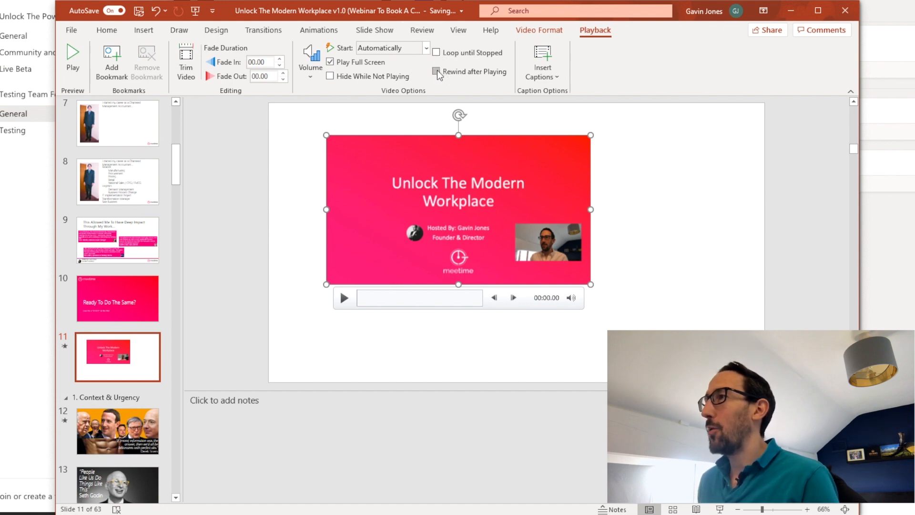
{"action": "left_click", "coordinate": [437, 71]}
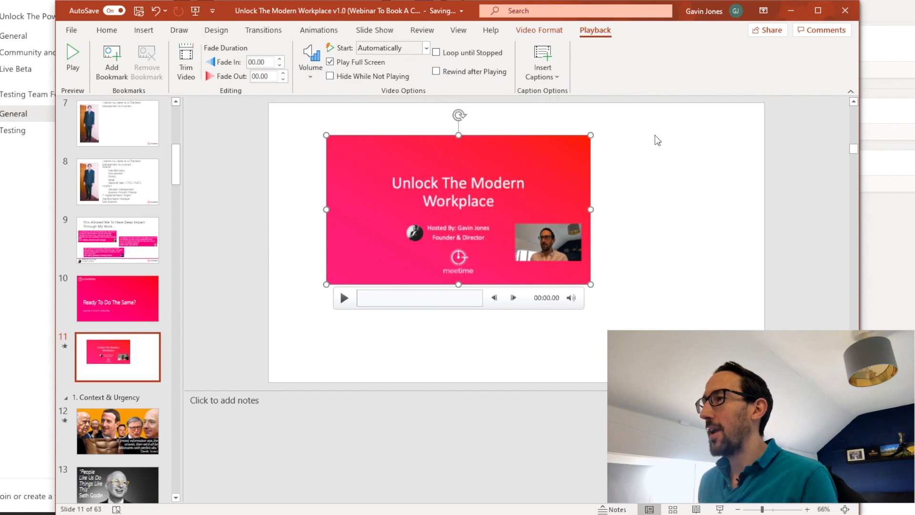
{"action": "mouse_move", "coordinate": [411, 91]}
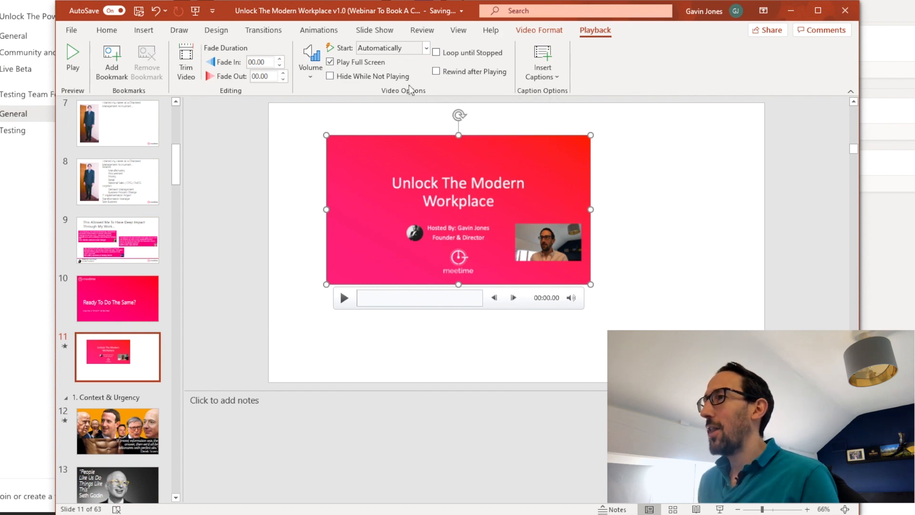
{"action": "mouse_move", "coordinate": [263, 30]}
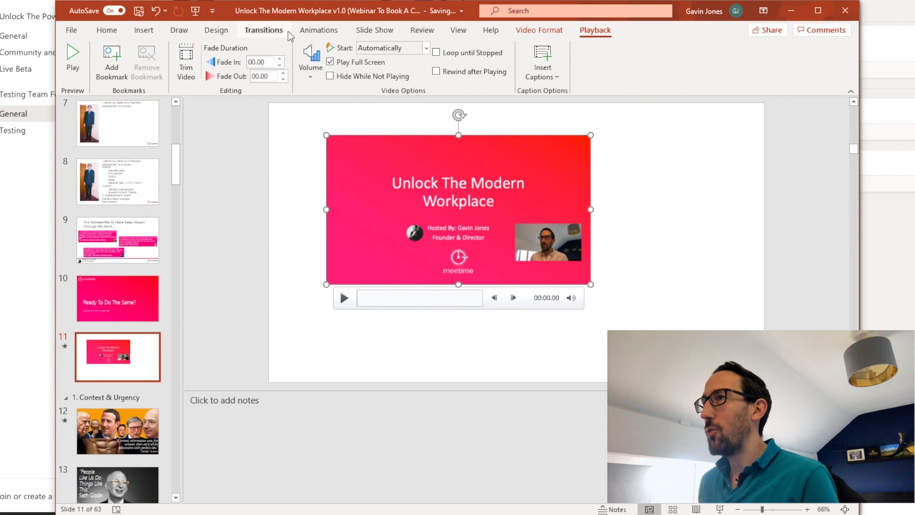
Under Transitions > Advance Slide, tick After with the time at 00:00.00.
{"action": "left_click", "coordinate": [263, 29]}
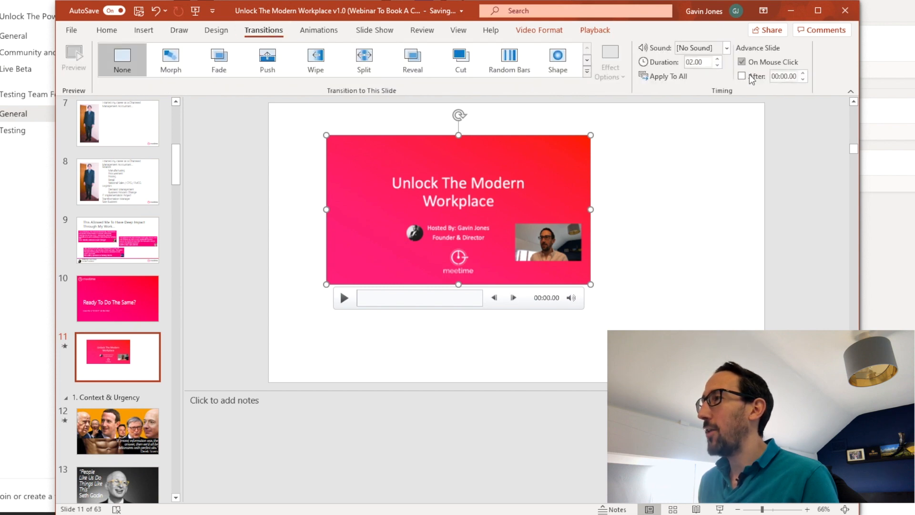
{"action": "left_click", "coordinate": [743, 76]}
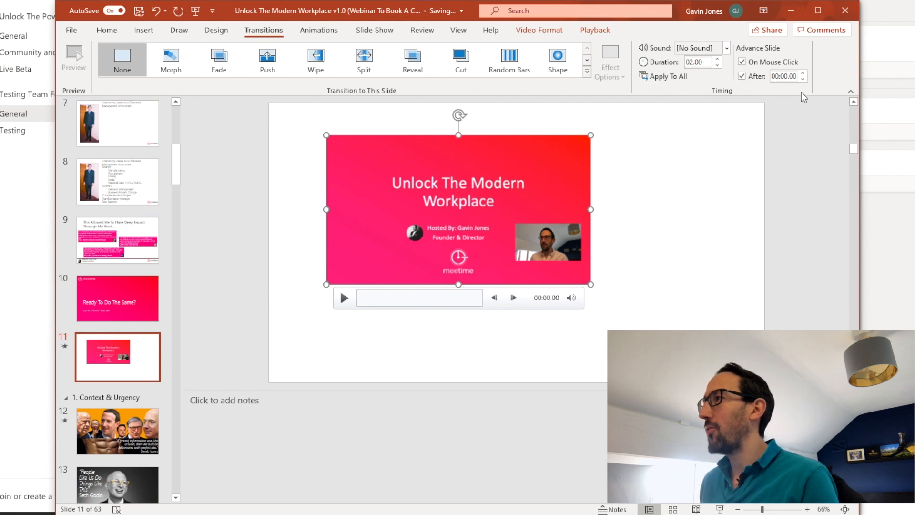
{"action": "mouse_move", "coordinate": [790, 210]}
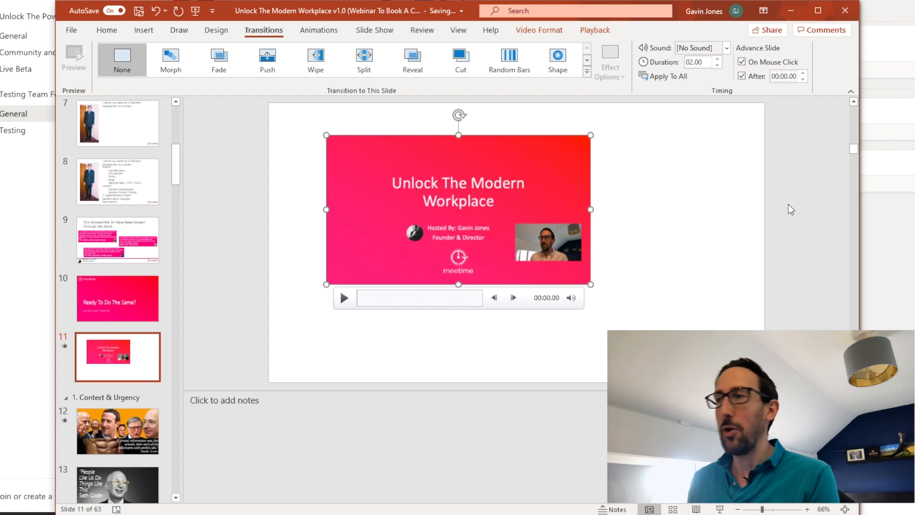
{"action": "mouse_move", "coordinate": [352, 223]}
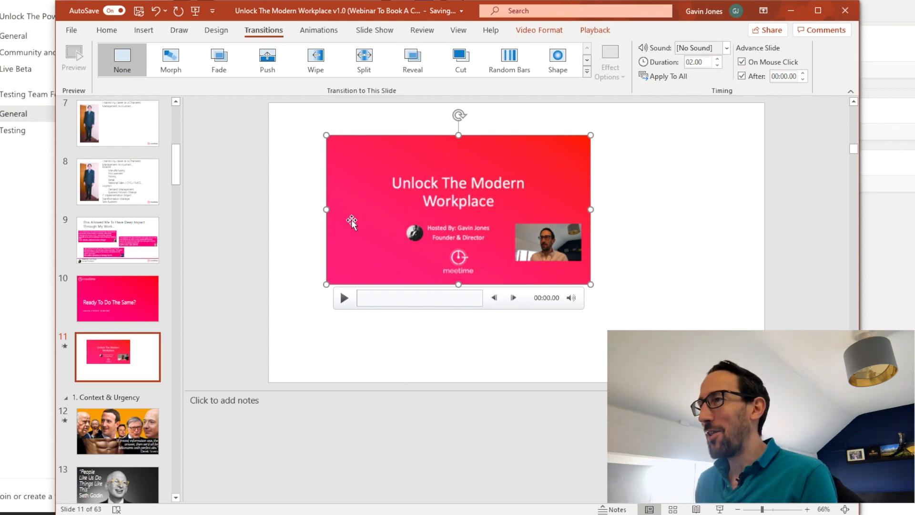
{"action": "mouse_move", "coordinate": [138, 304]}
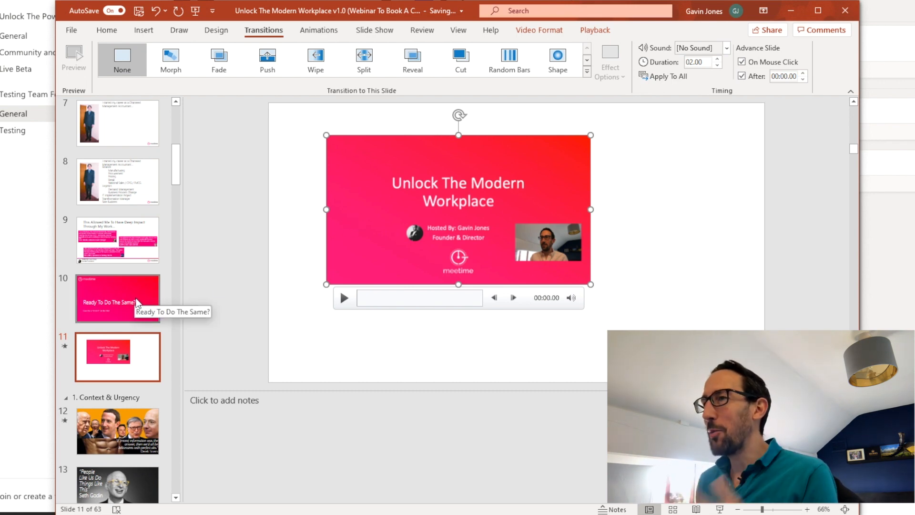
{"action": "left_click", "coordinate": [117, 298]}
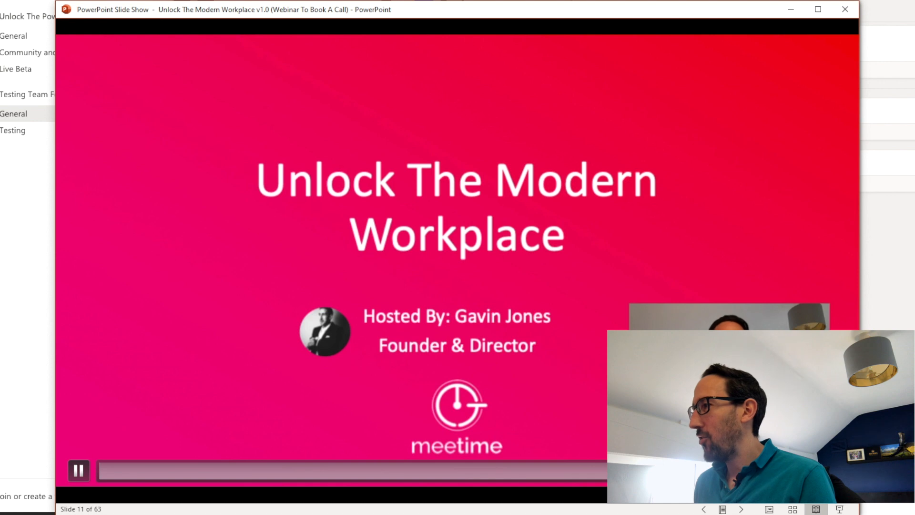
{"action": "left_click", "coordinate": [79, 470]}
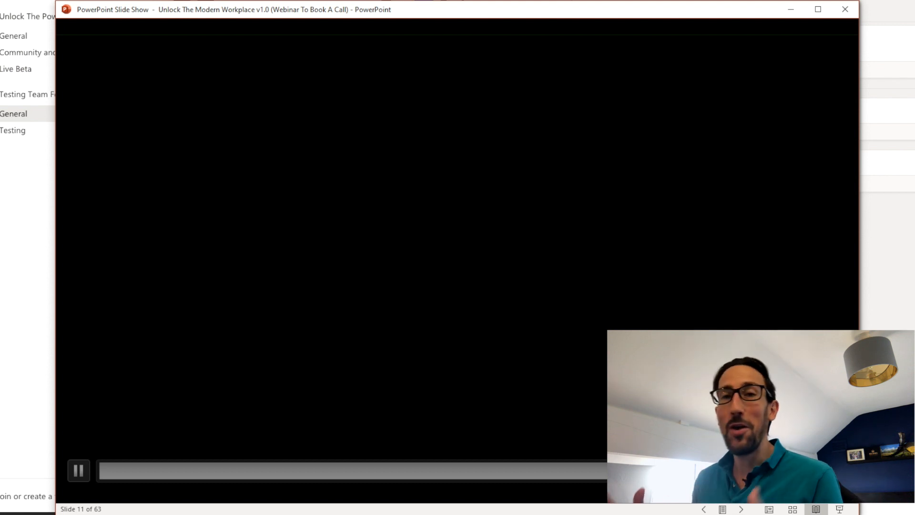
{"action": "left_click", "coordinate": [78, 471]}
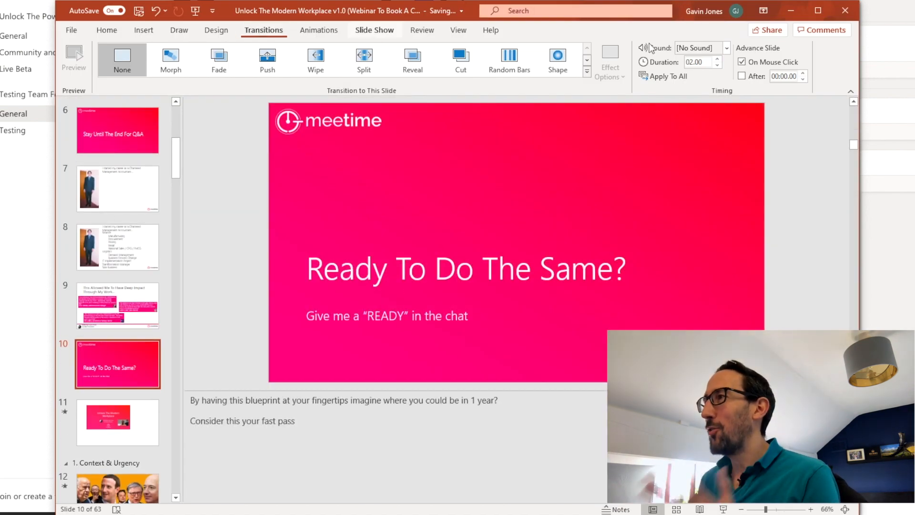
{"action": "left_click", "coordinate": [117, 421]}
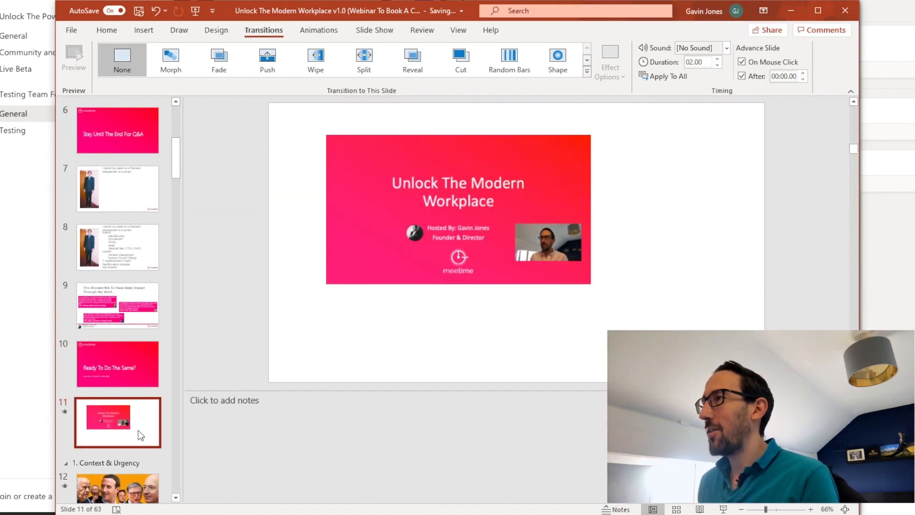